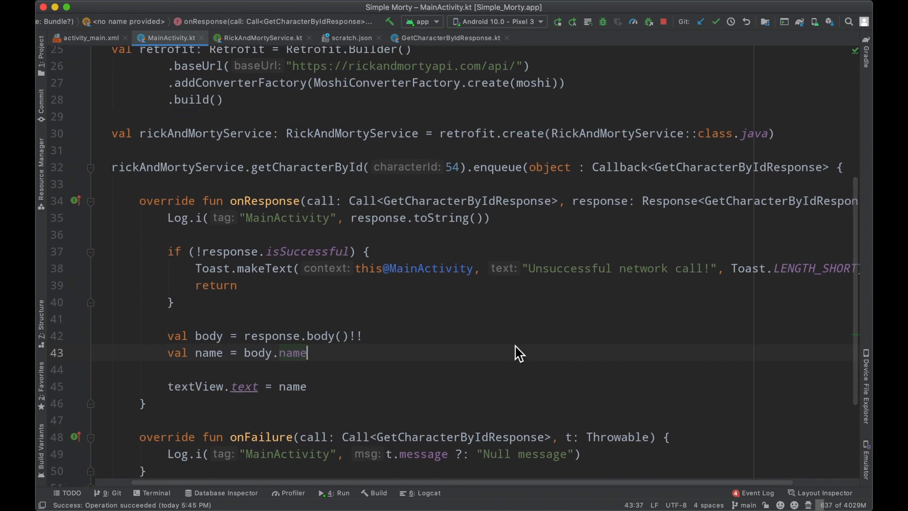
Step: Review the response model and sample JSON, then return to MainActivity and run the app in the emulator
{"action": "double_click", "coordinate": [735, 167]}
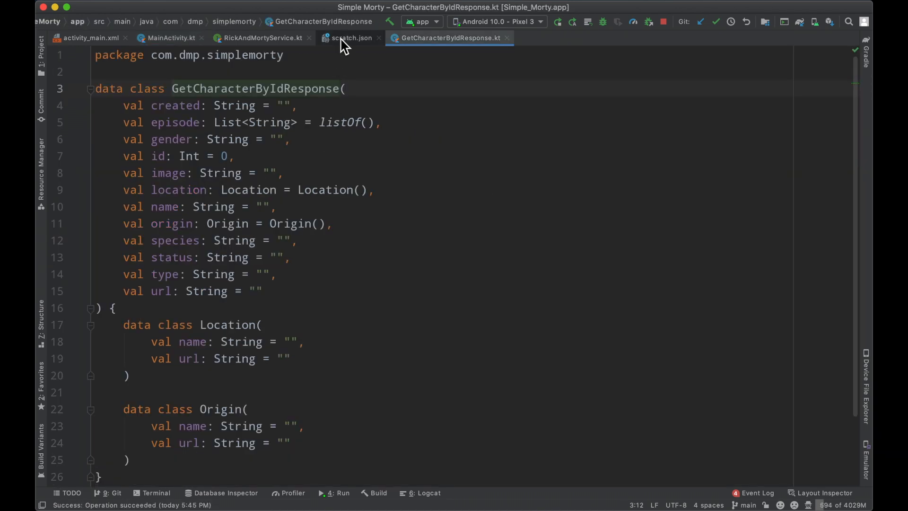
{"action": "left_click", "coordinate": [350, 37]}
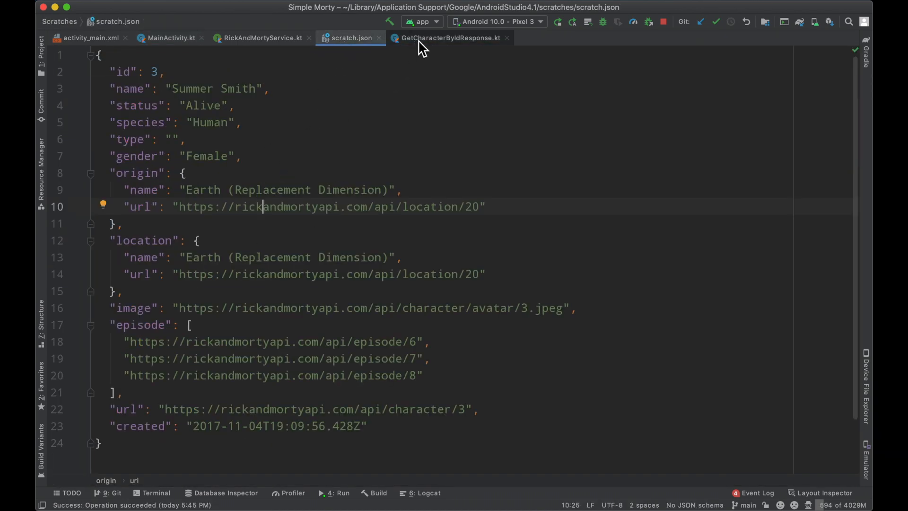
{"action": "left_click", "coordinate": [448, 38]}
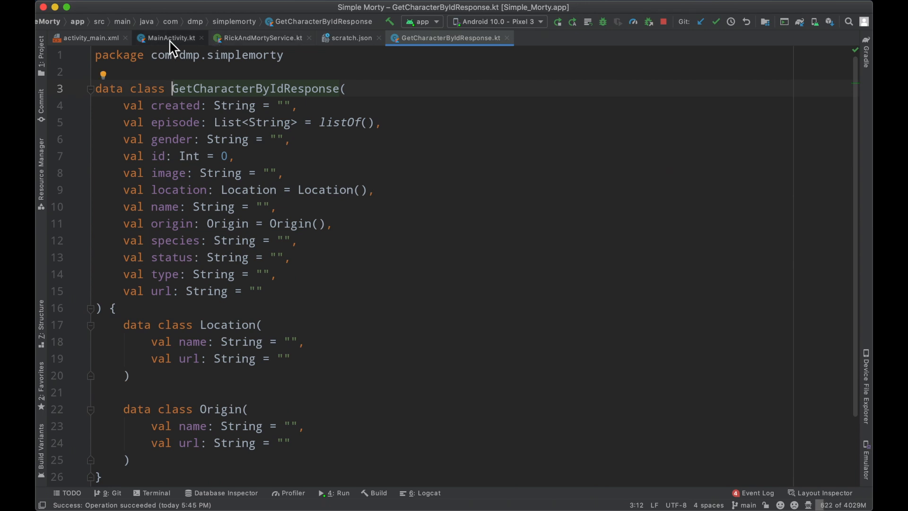
{"action": "left_click", "coordinate": [168, 38]}
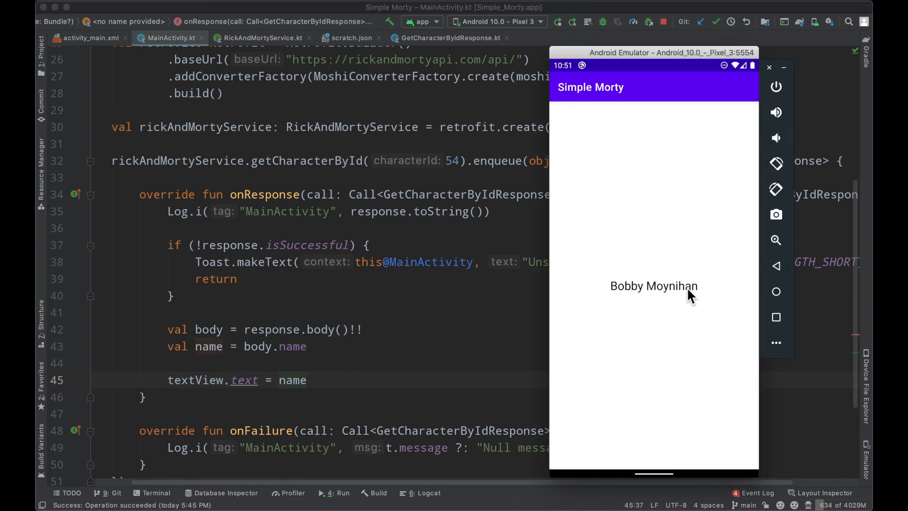
{"action": "mouse_move", "coordinate": [683, 298]}
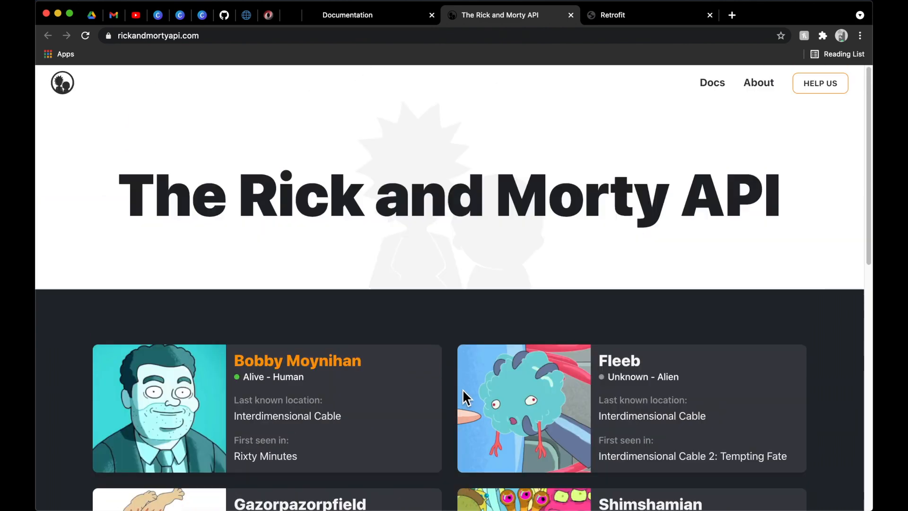
Step: Scroll through the Rick and Morty API homepage character cards (Bobby Moynihan, Fleeb, Gazorpazorpfield)
{"action": "scroll", "scroll_direction": "down", "scroll_amount": 3}
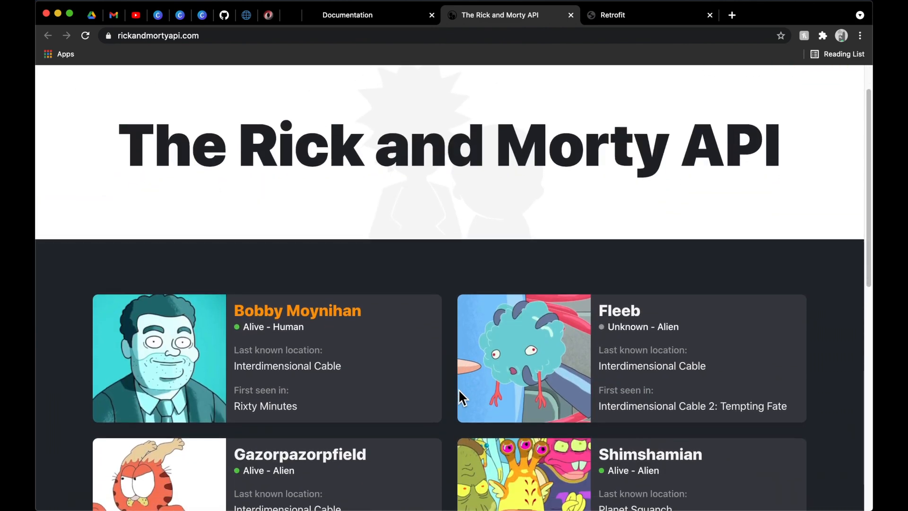
{"action": "scroll", "scroll_direction": "down", "scroll_amount": 3}
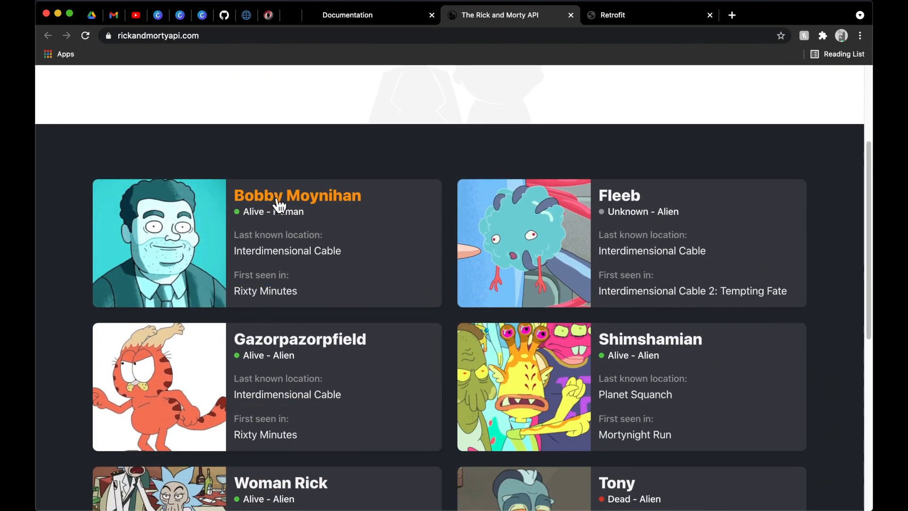
{"action": "scroll", "scroll_direction": "down", "scroll_amount": 3}
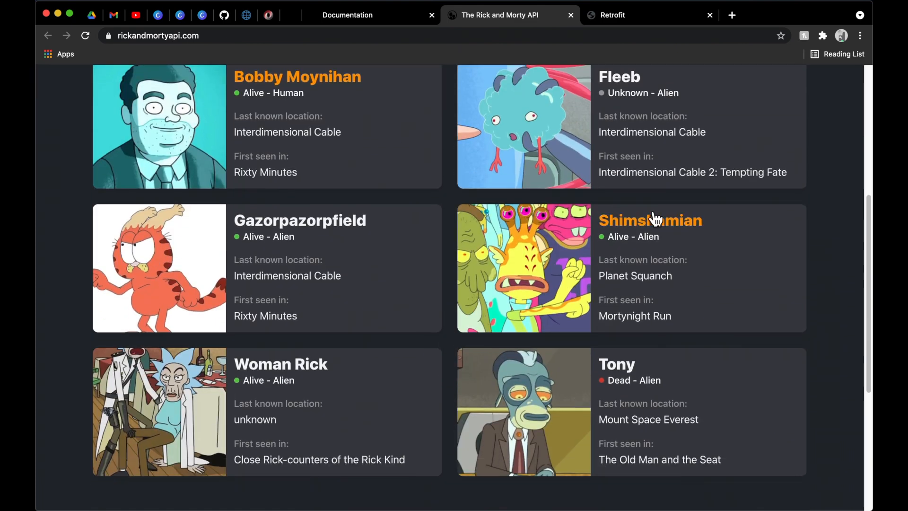
{"action": "mouse_move", "coordinate": [475, 315]}
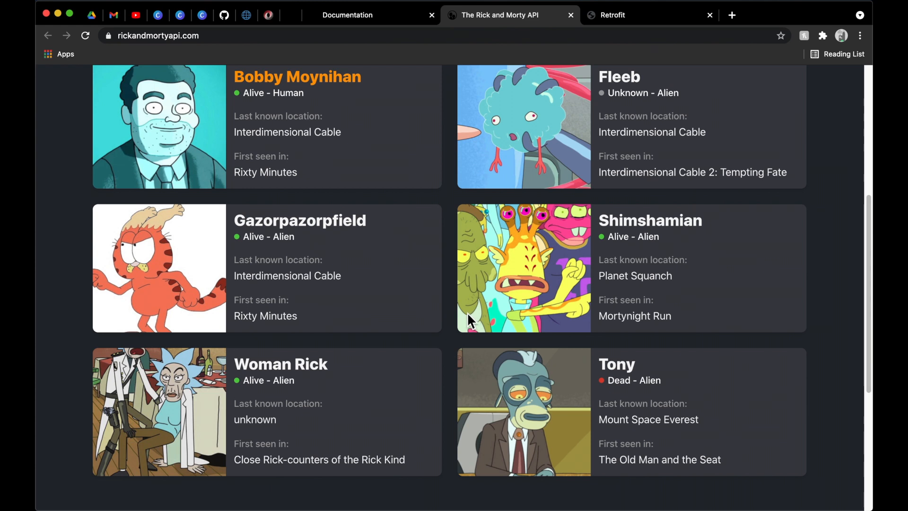
{"action": "mouse_move", "coordinate": [437, 338]}
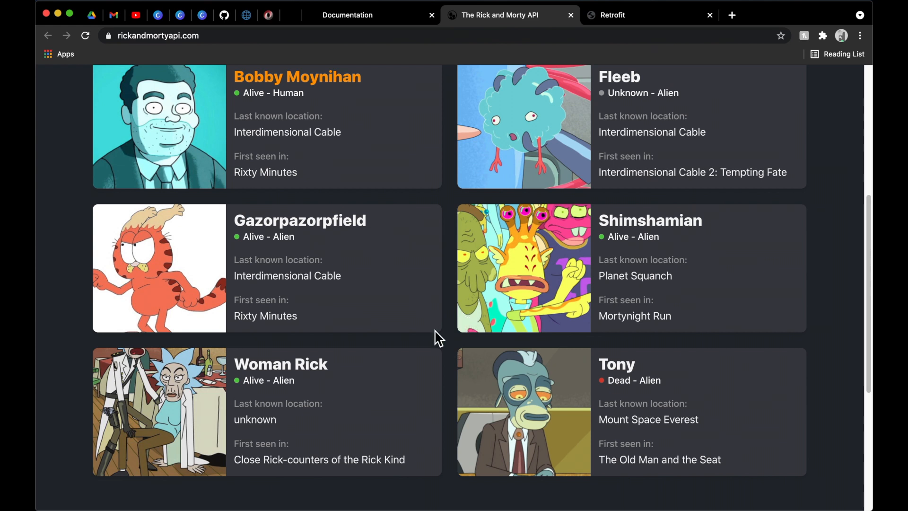
{"action": "scroll", "scroll_direction": "down", "scroll_amount": 3}
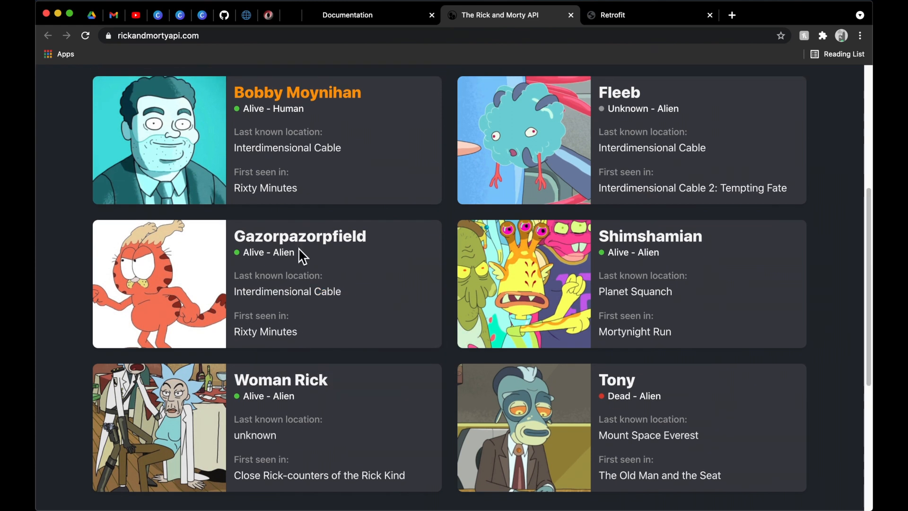
{"action": "mouse_move", "coordinate": [503, 313]}
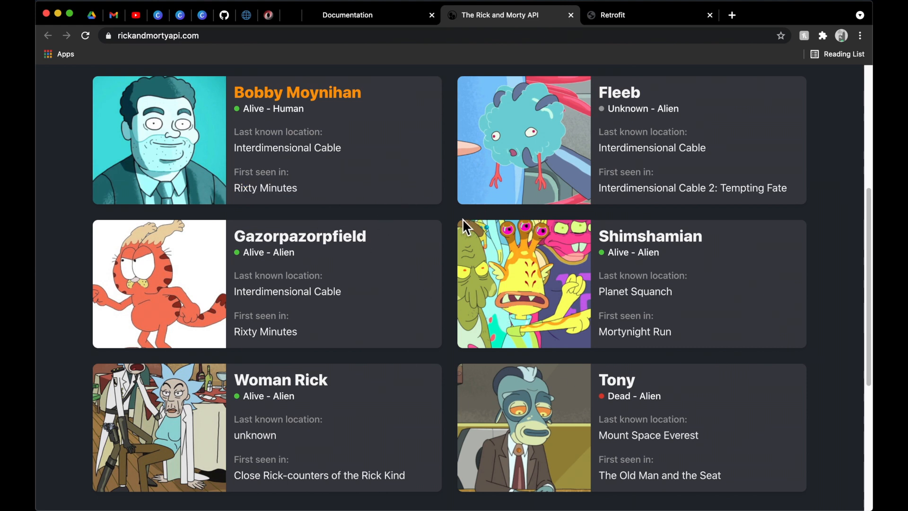
{"action": "mouse_move", "coordinate": [425, 283]}
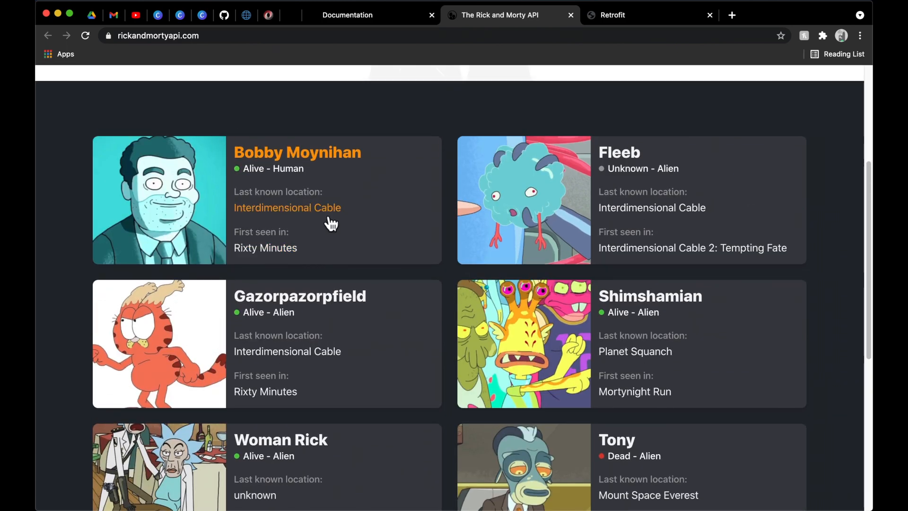
{"action": "mouse_move", "coordinate": [451, 227]}
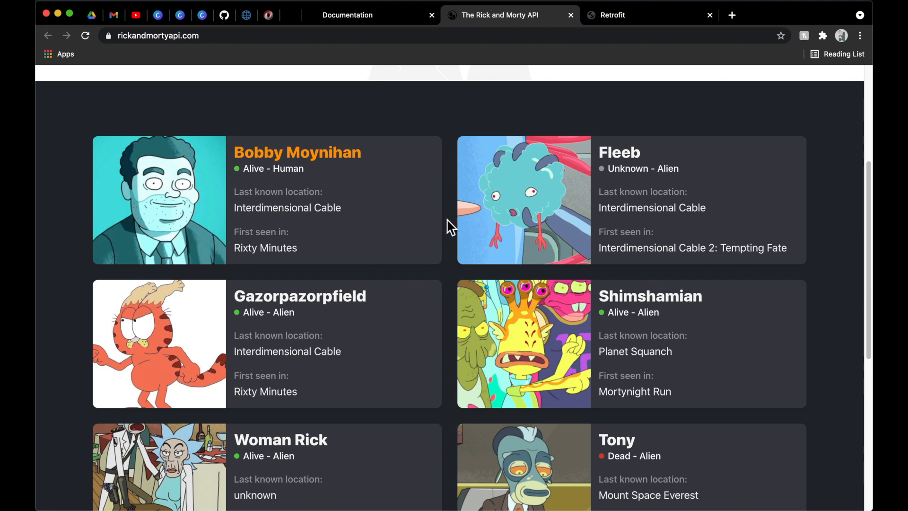
{"action": "mouse_move", "coordinate": [454, 222]}
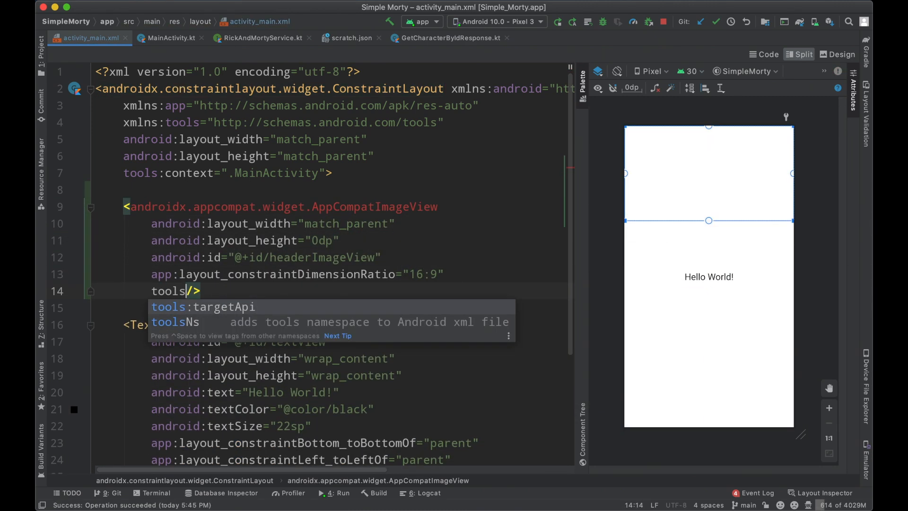
{"action": "type", "text": ":src=\"@tools:sample/backgrounds/scenic\""}
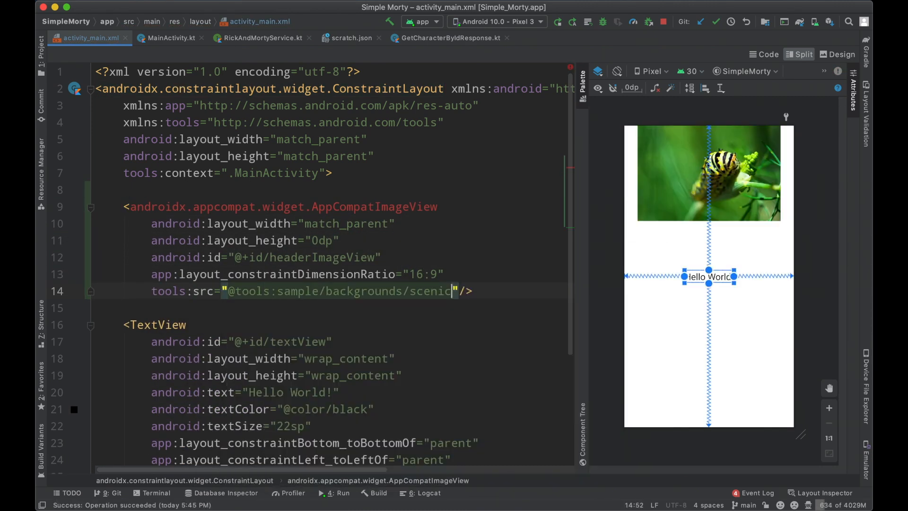
{"action": "type", "text": "android:scaleType=\"centerCrop\""}
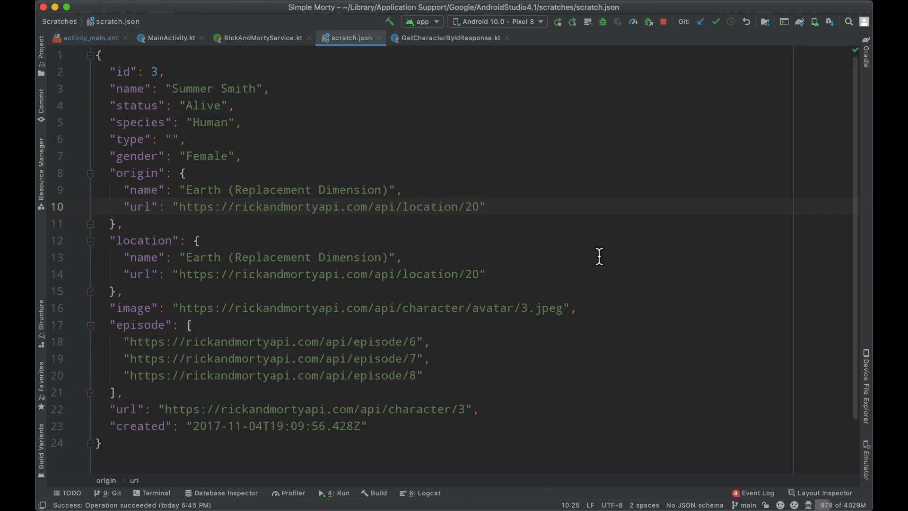
{"action": "left_click", "coordinate": [91, 38]}
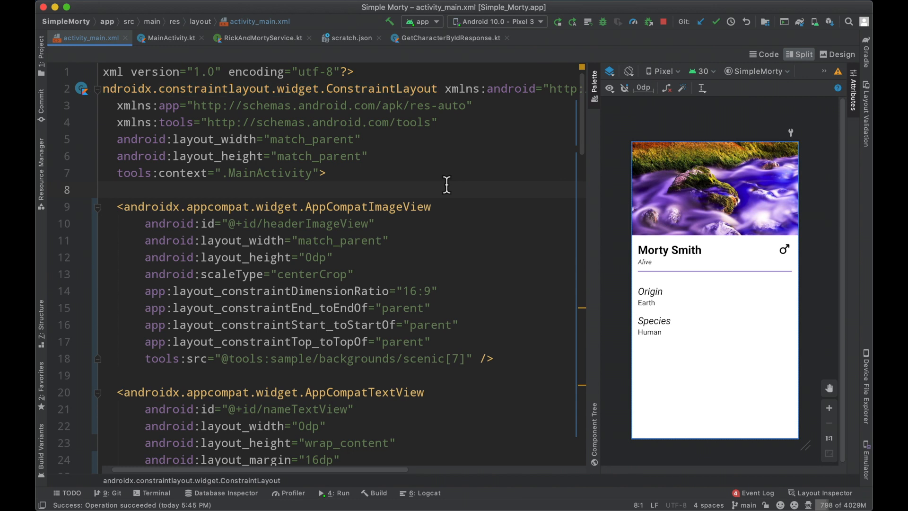
{"action": "mouse_move", "coordinate": [606, 234]}
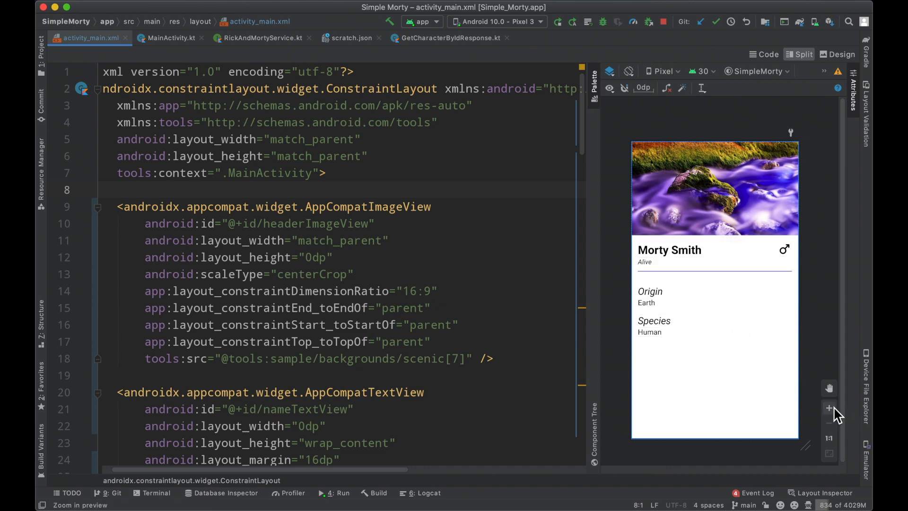
Step: Inspect the Morty Smith card preview up close, then switch to the Summer Smith sample JSON
{"action": "left_click", "coordinate": [828, 408]}
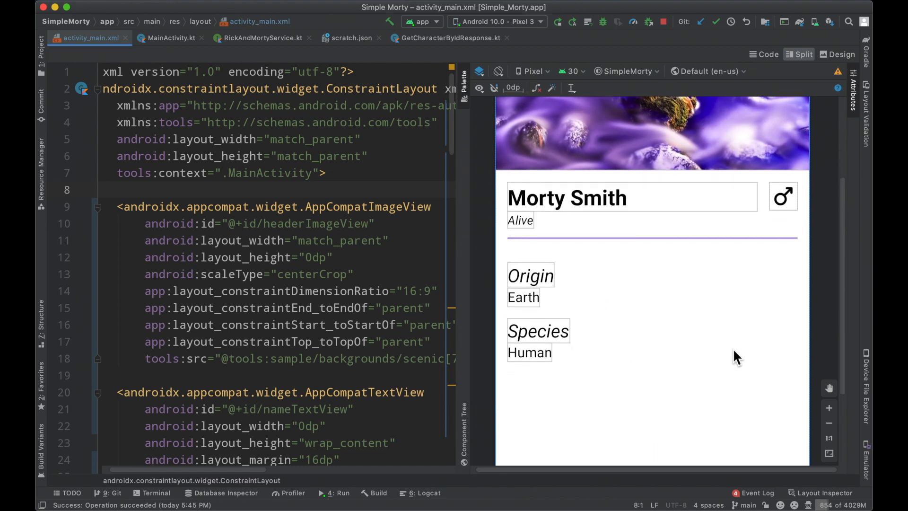
{"action": "mouse_move", "coordinate": [543, 316]}
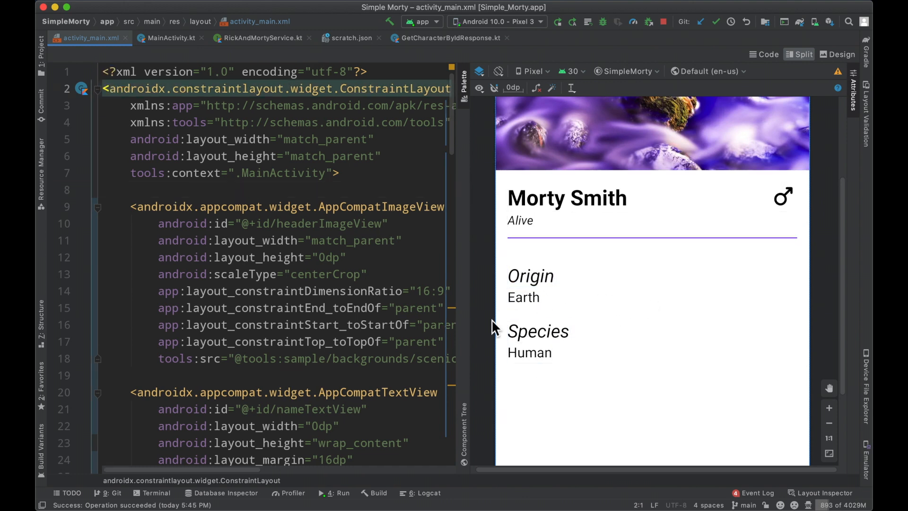
{"action": "left_click", "coordinate": [652, 134]}
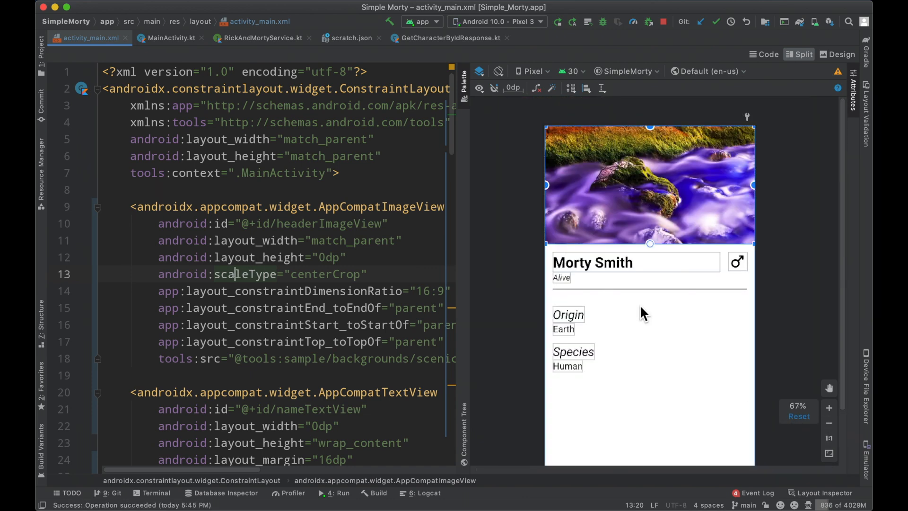
{"action": "left_click", "coordinate": [351, 38]}
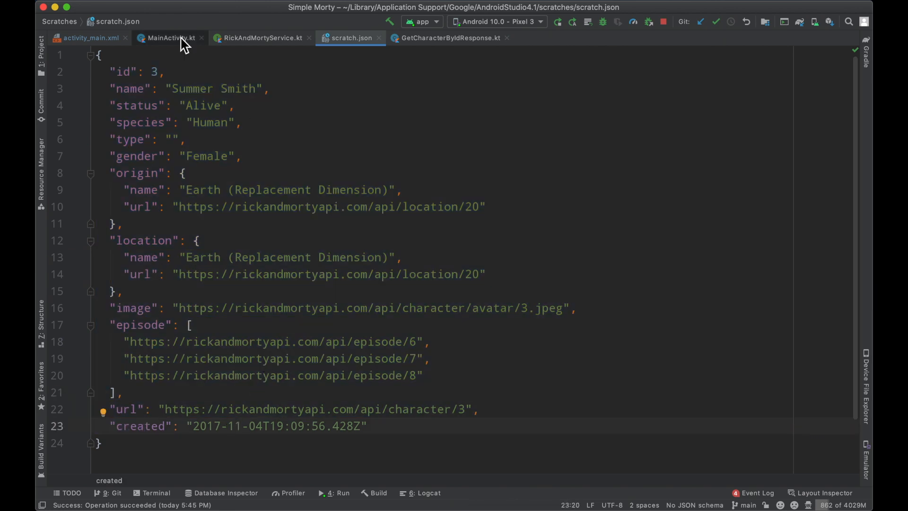
{"action": "mouse_move", "coordinate": [170, 38]}
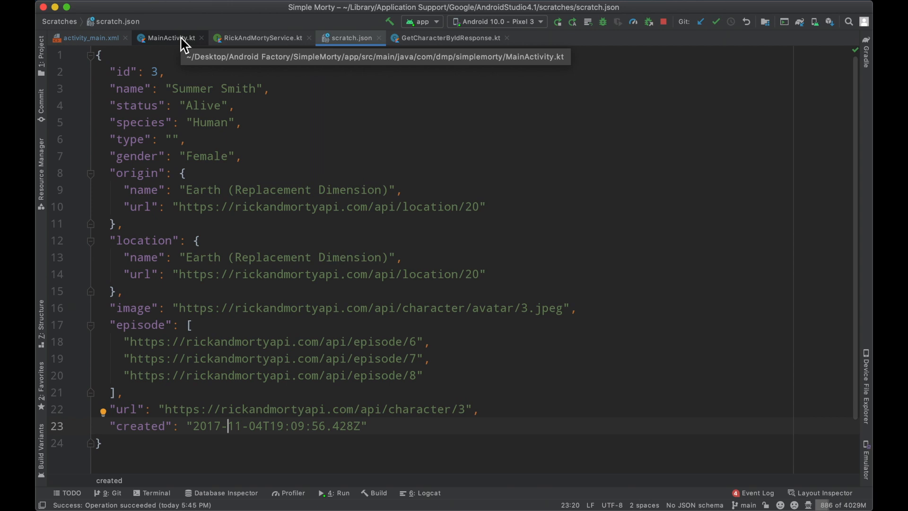
{"action": "left_click", "coordinate": [88, 38]}
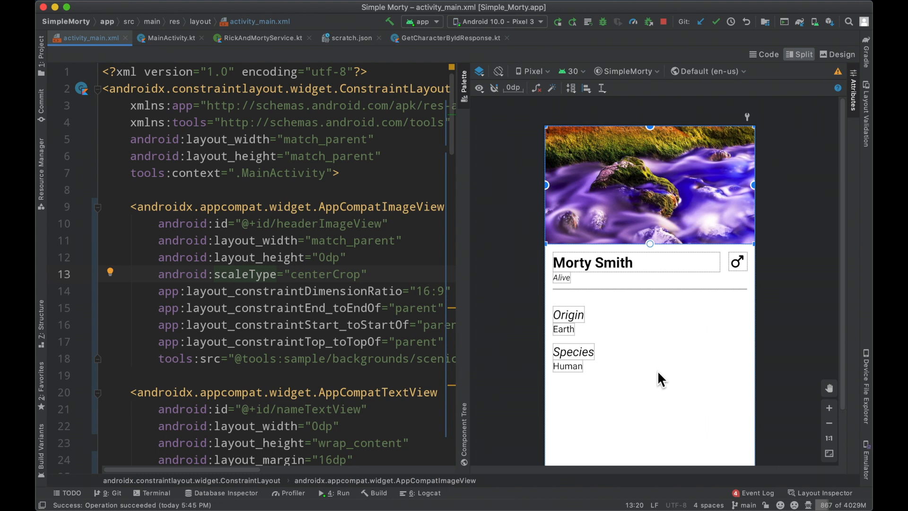
{"action": "left_click", "coordinate": [234, 274]}
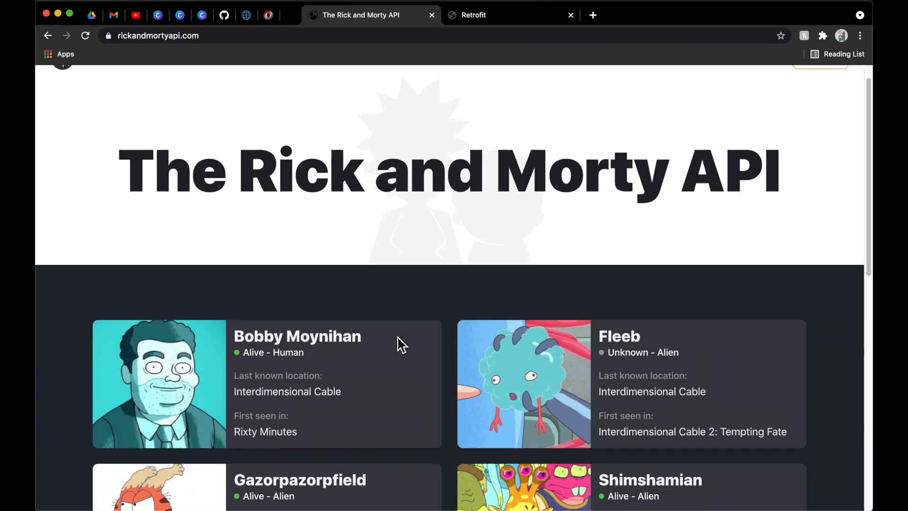
{"action": "scroll", "scroll_direction": "down", "scroll_amount": 3}
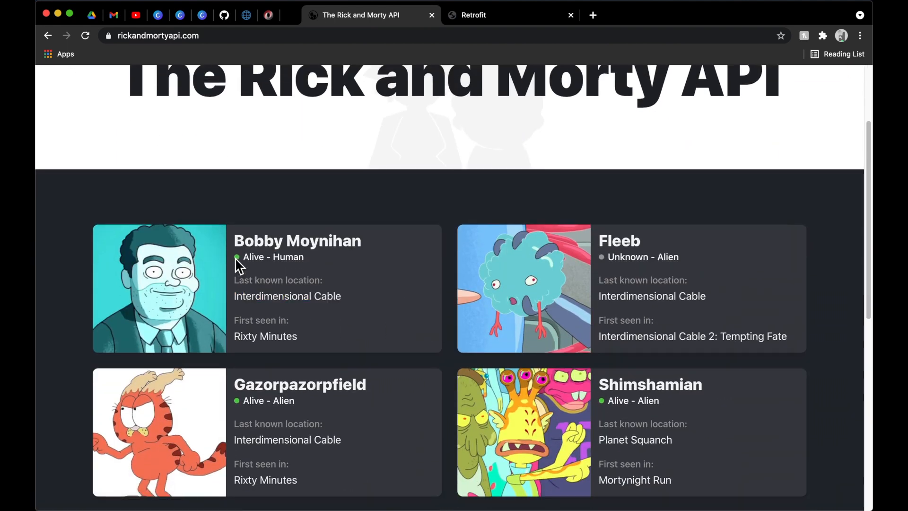
{"action": "mouse_move", "coordinate": [601, 268]}
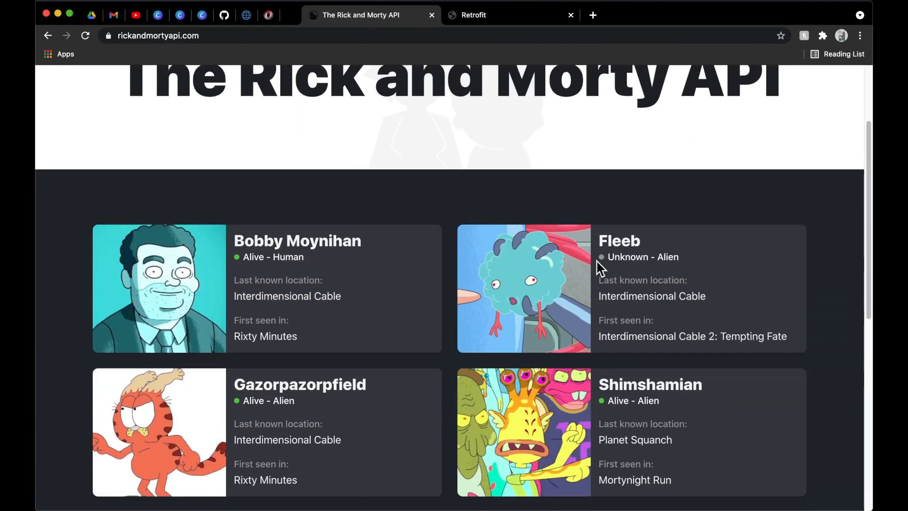
{"action": "scroll", "scroll_direction": "down", "scroll_amount": 3}
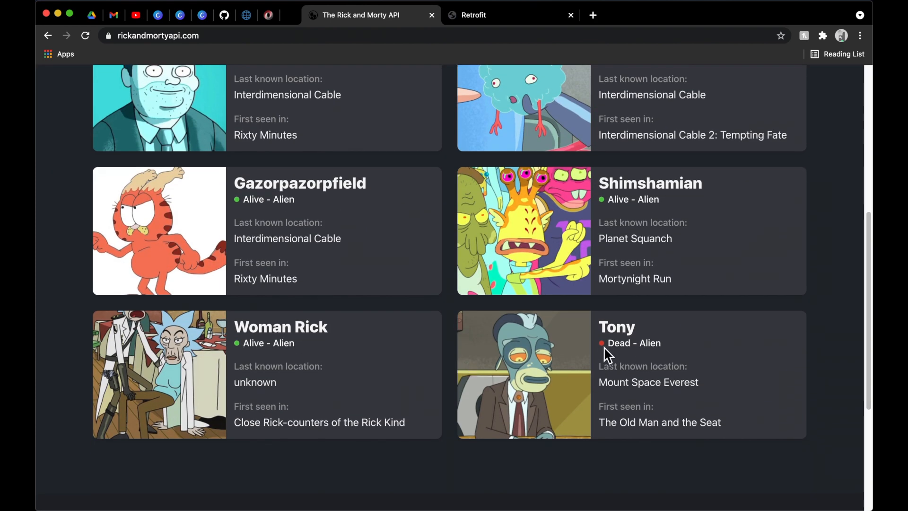
{"action": "mouse_move", "coordinate": [408, 341]}
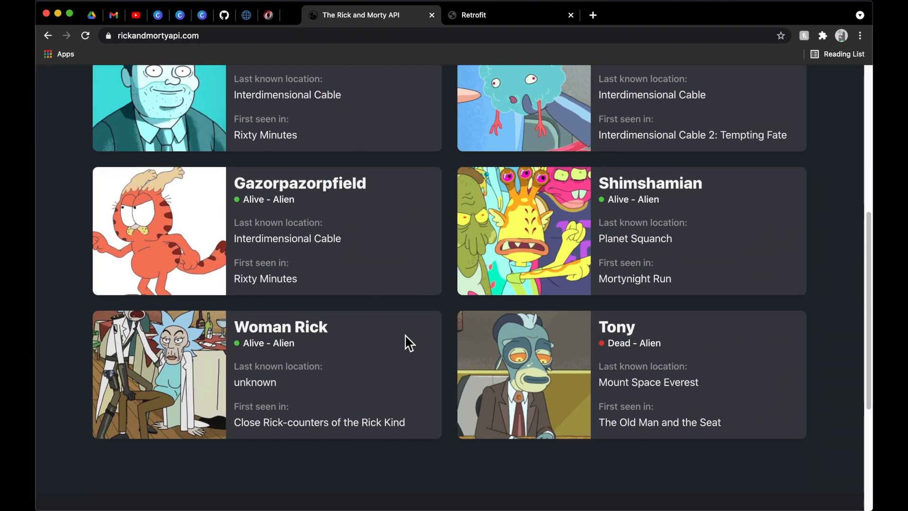
{"action": "mouse_move", "coordinate": [402, 352]}
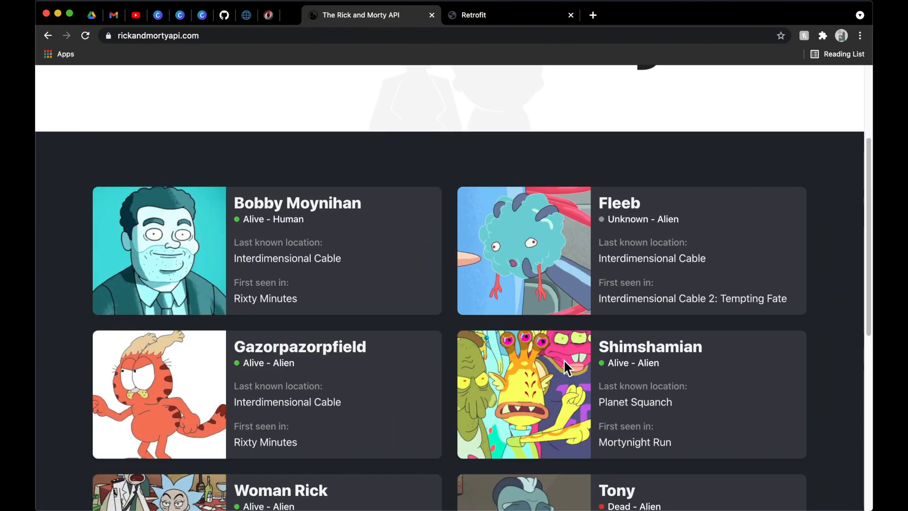
{"action": "mouse_move", "coordinate": [443, 353]}
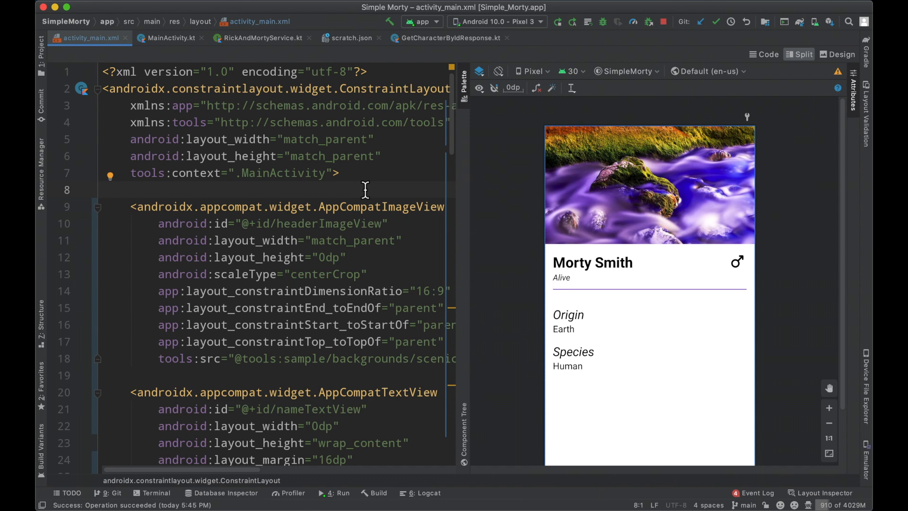
{"action": "mouse_move", "coordinate": [448, 212]}
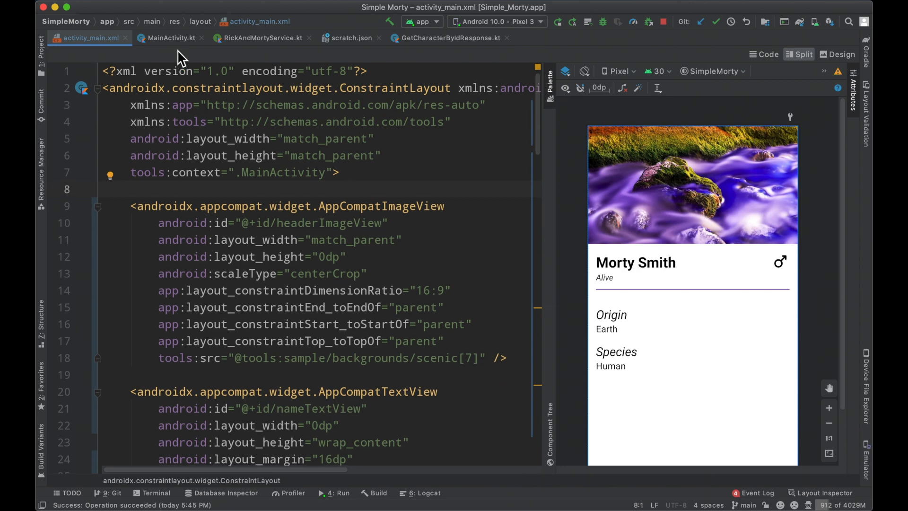
Step: Switch to the MainActivity.kt editor with its Retrofit setup and character callback
{"action": "left_click", "coordinate": [171, 38]}
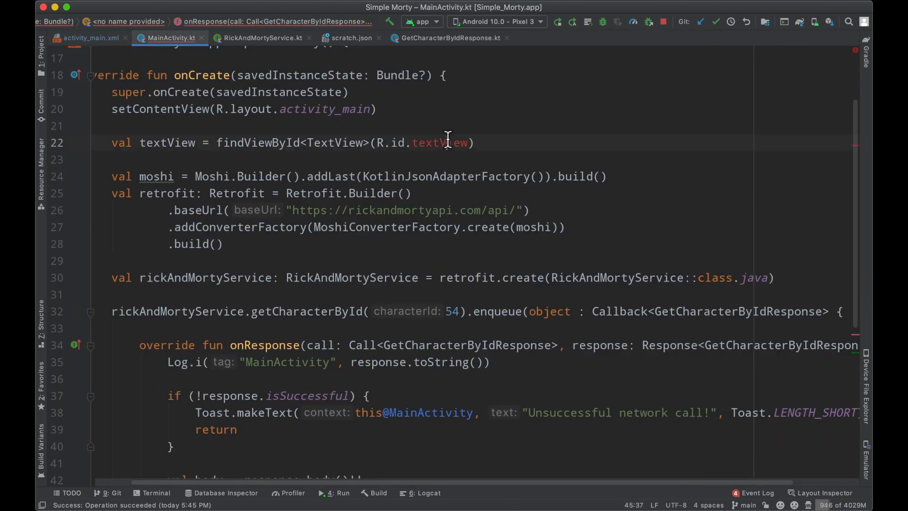
Step: Declare findViewById vals for nameTextView, headerImageView and the status, origin and species views in onCreate
{"action": "type", "text": "nameT"}
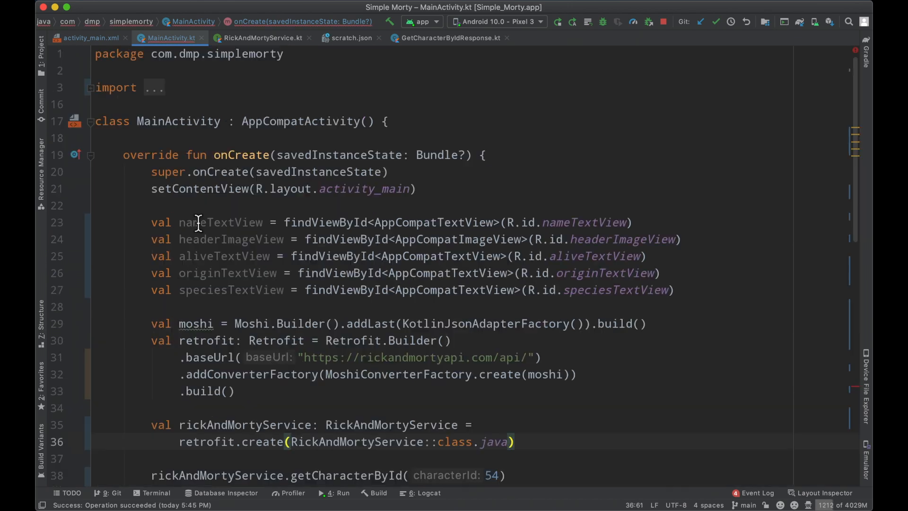
{"action": "double_click", "coordinate": [220, 222]}
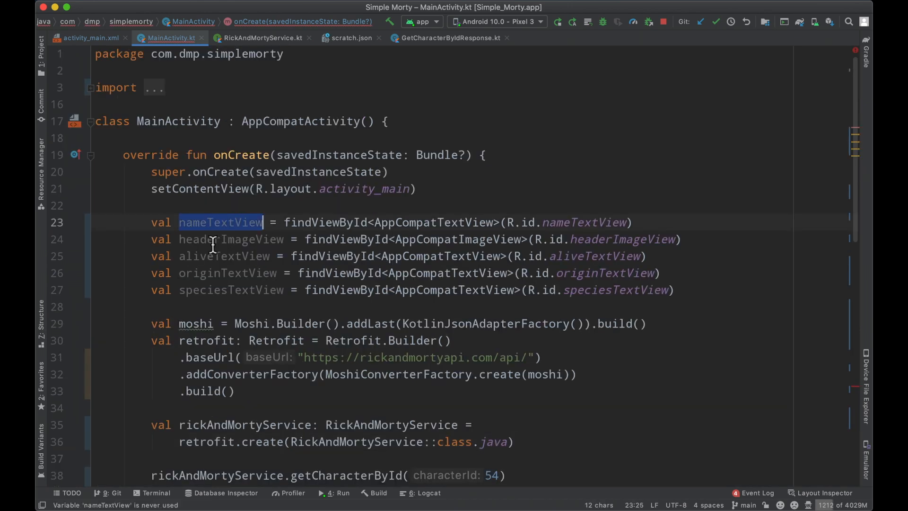
{"action": "double_click", "coordinate": [223, 256]}
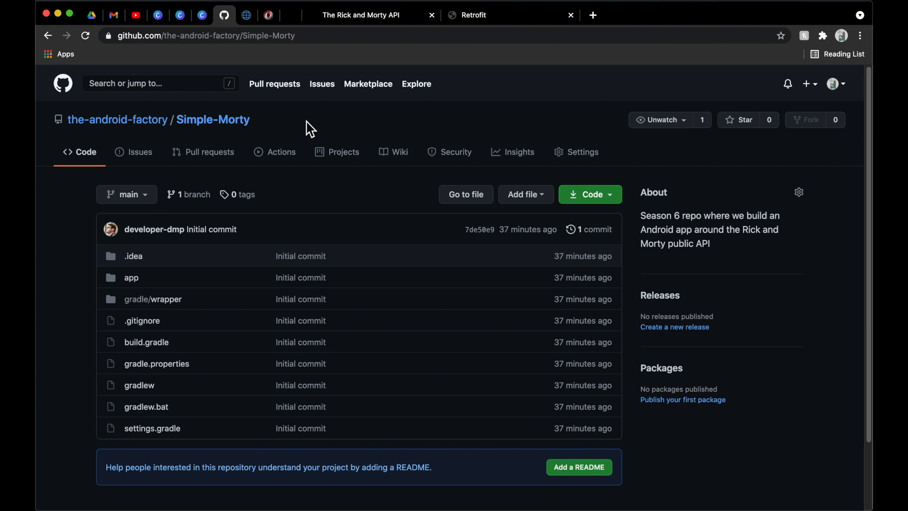
Step: Navigate from the Simple-Morty repo to The Android Factory profile and browse its popular Kotlin repositories
{"action": "left_click", "coordinate": [398, 152]}
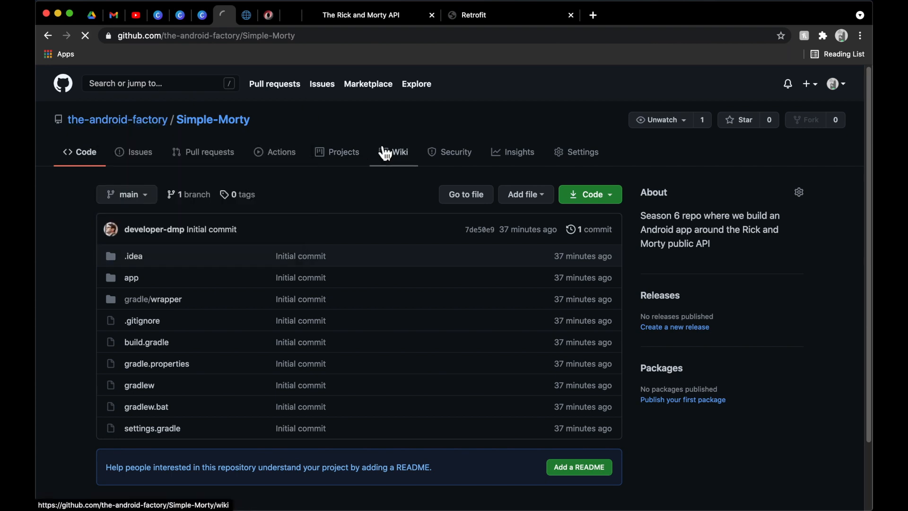
{"action": "left_click", "coordinate": [119, 119]}
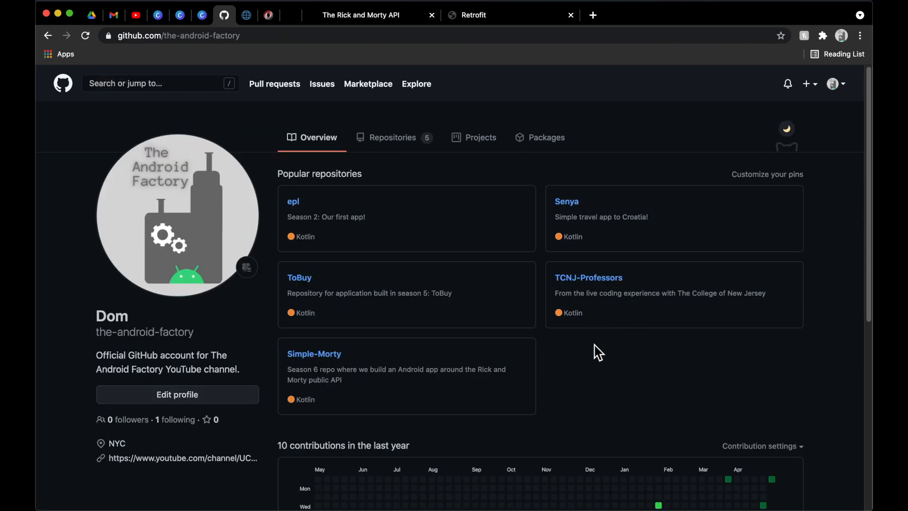
{"action": "scroll", "scroll_direction": "down", "scroll_amount": 3}
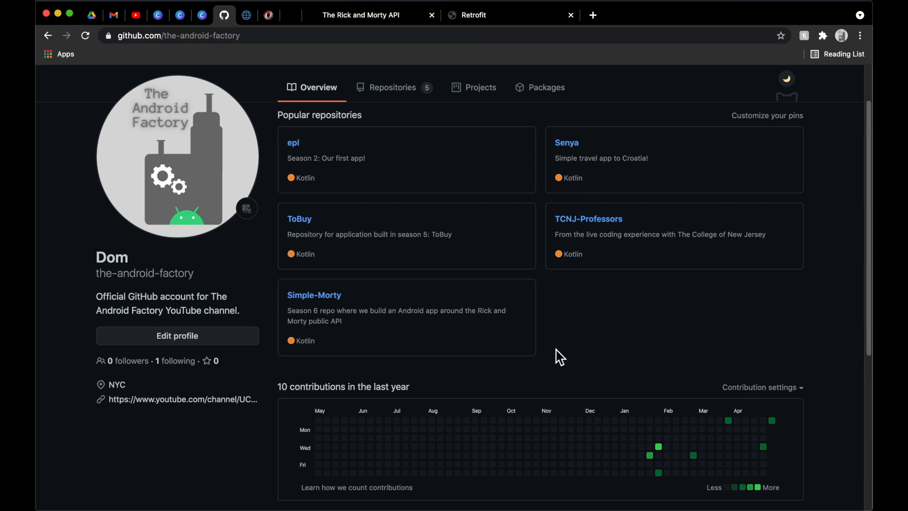
{"action": "mouse_move", "coordinate": [557, 305]}
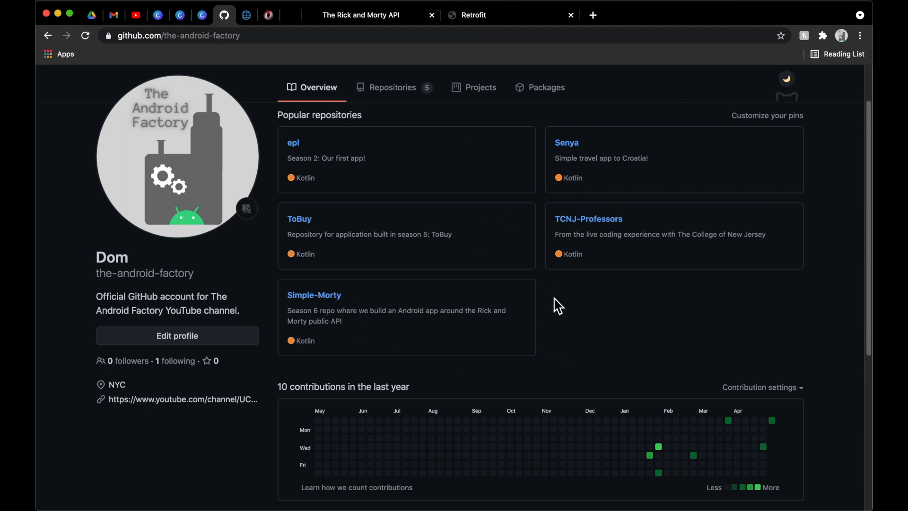
{"action": "scroll", "scroll_direction": "down", "scroll_amount": 3}
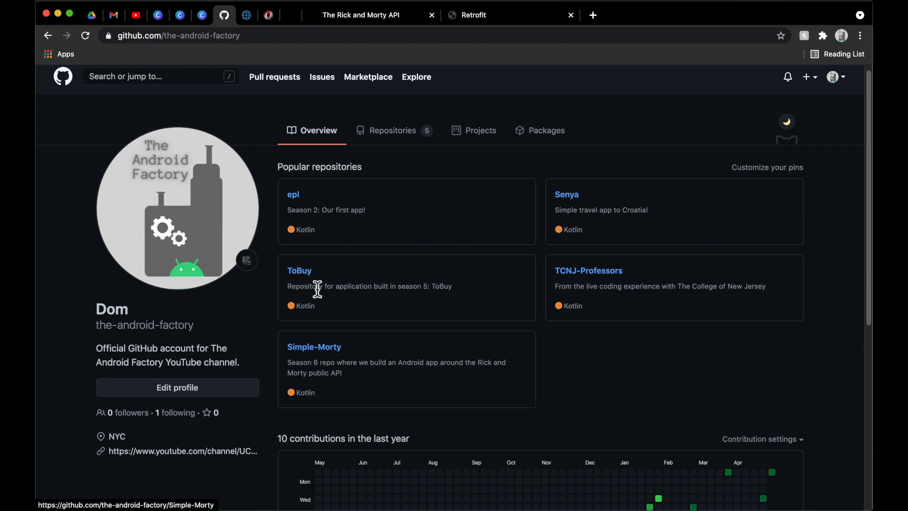
{"action": "mouse_move", "coordinate": [301, 349]}
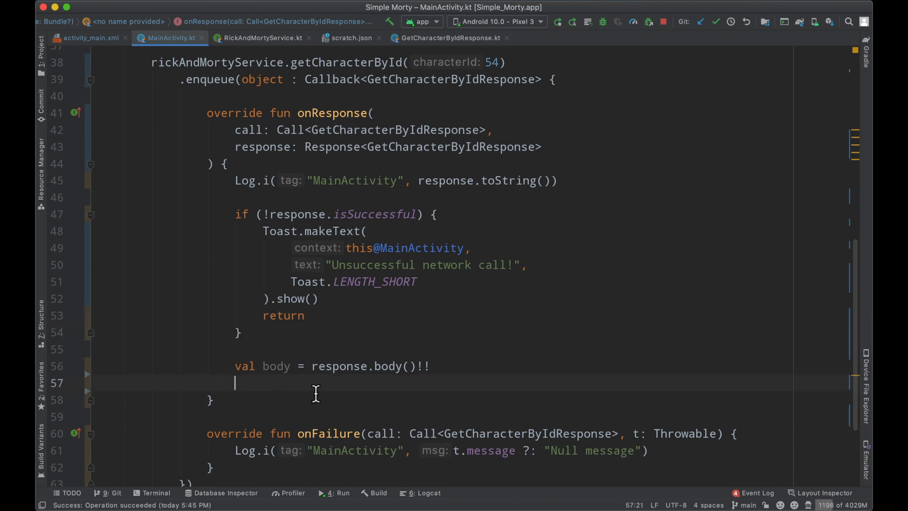
{"action": "mouse_move", "coordinate": [575, 322]}
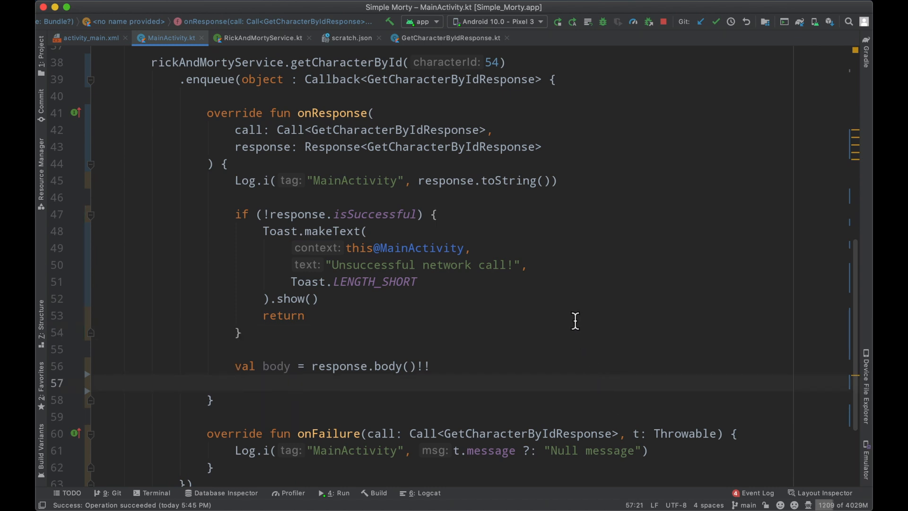
Step: Assign nameTextView and aliveTextView text from body.name and body.status in onResponse
{"action": "type", "text": "nameTextView.text ="}
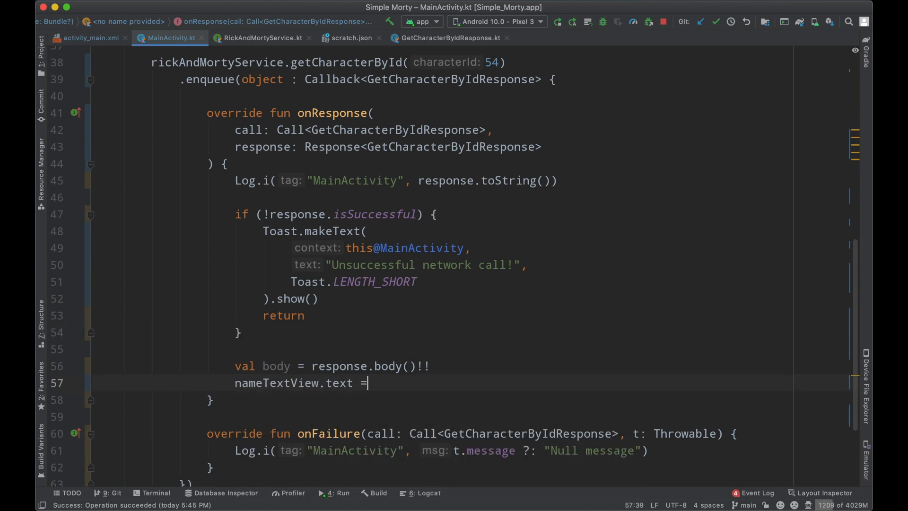
{"action": "type", "text": "body.name"}
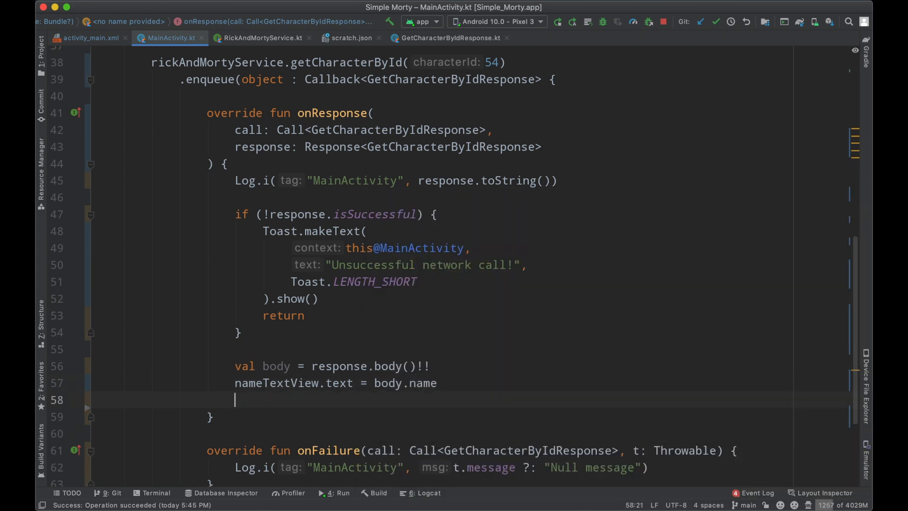
{"action": "type", "text": "aliveTextView"}
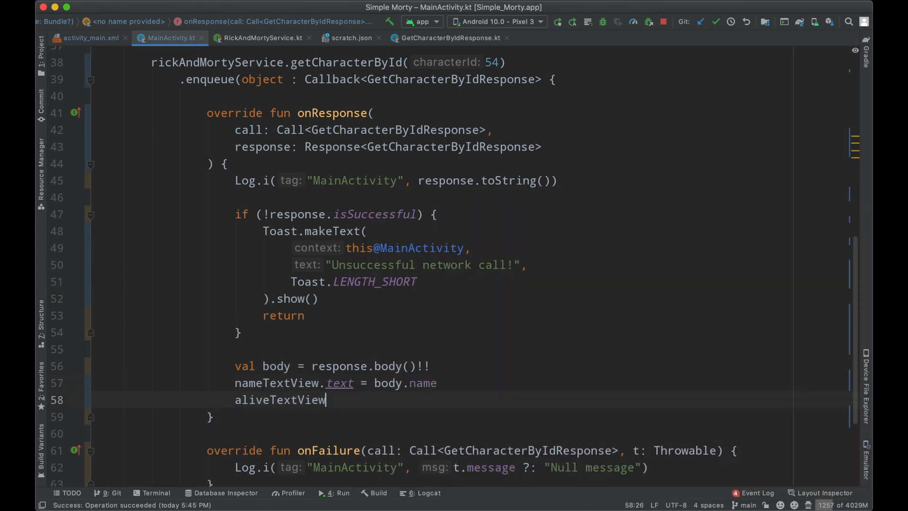
{"action": "type", "text": ".text = body.status"}
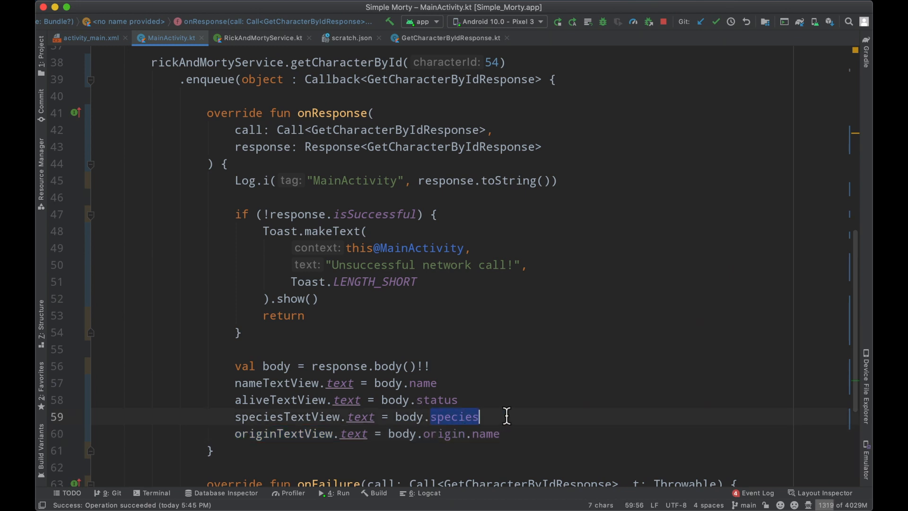
{"action": "mouse_move", "coordinate": [444, 433]}
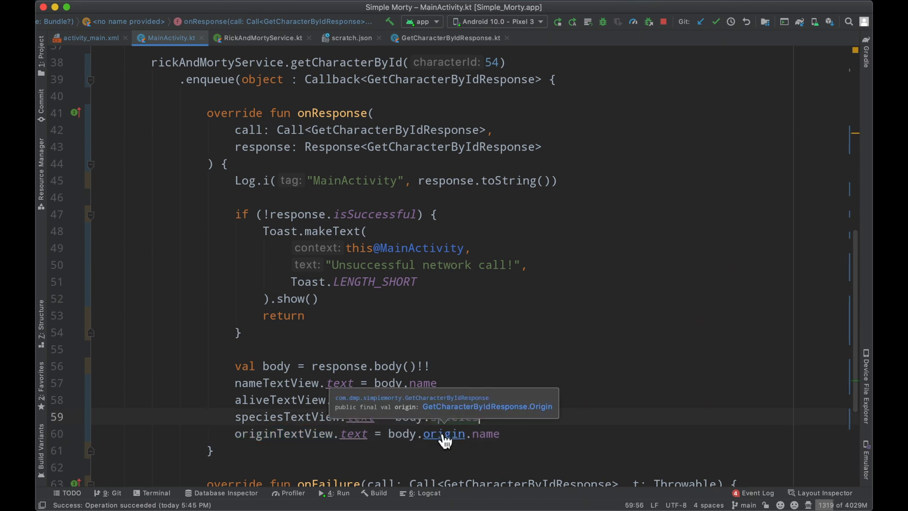
Step: Check the sample JSON fields and set speciesTextView and originTextView from body.species and origin.name
{"action": "left_click", "coordinate": [351, 38]}
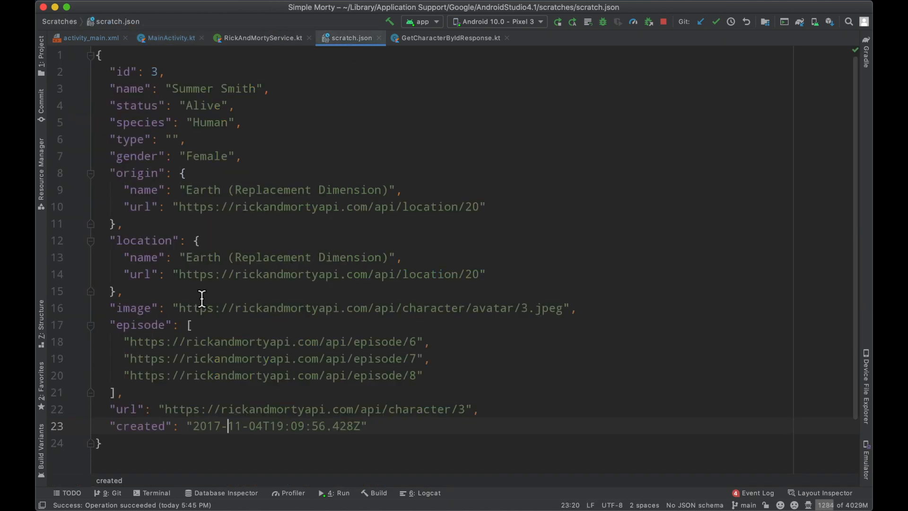
{"action": "left_click_drag", "start_coordinate": [107, 173], "coordinate": [114, 224]}
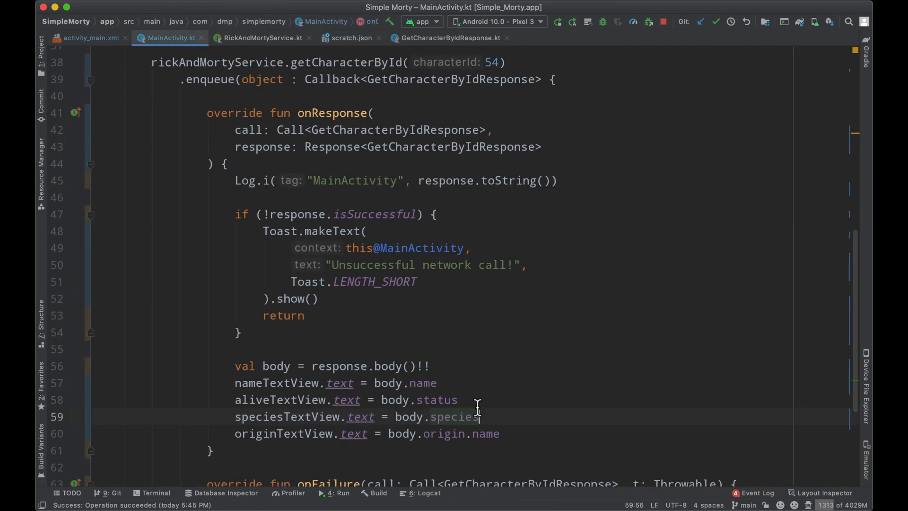
{"action": "double_click", "coordinate": [485, 433]}
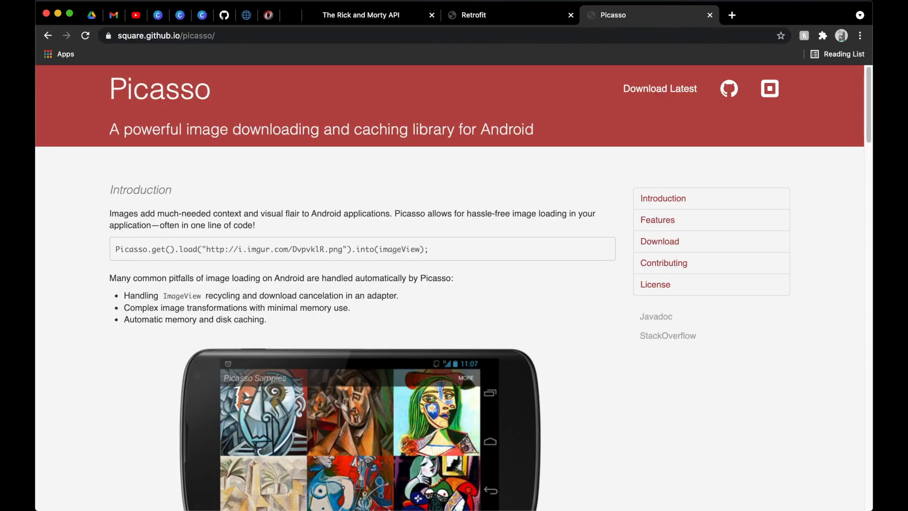
{"action": "mouse_move", "coordinate": [102, 378]}
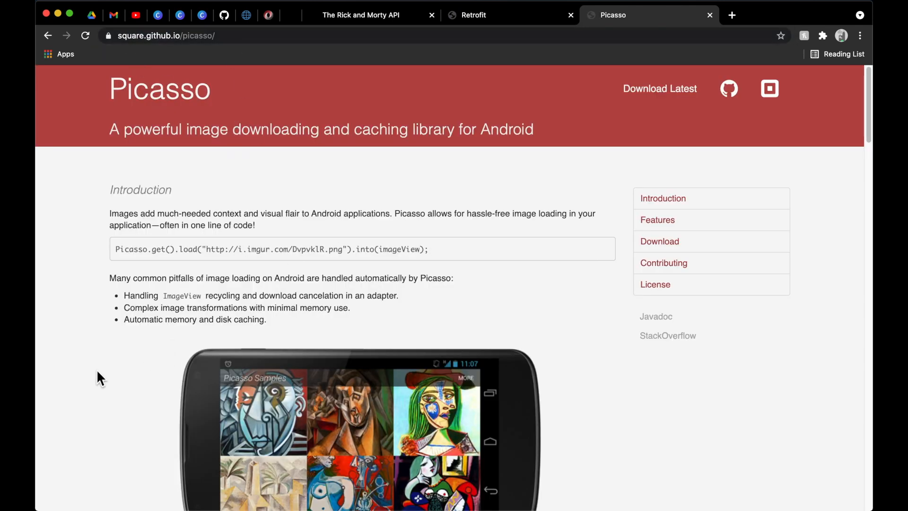
Step: Select the Picasso.get().load(...).into(imageView) one-line snippet in the Picasso introduction
{"action": "scroll", "scroll_direction": "down", "scroll_amount": 3}
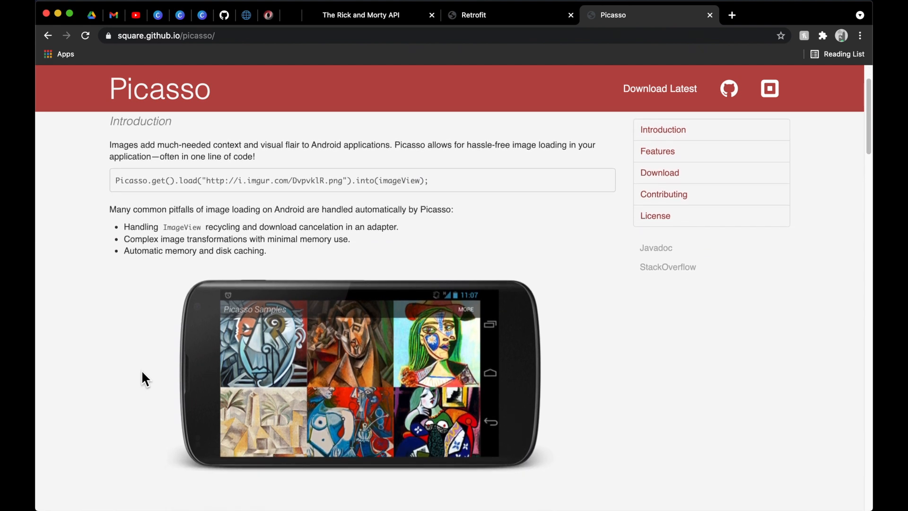
{"action": "triple_click", "coordinate": [271, 180]}
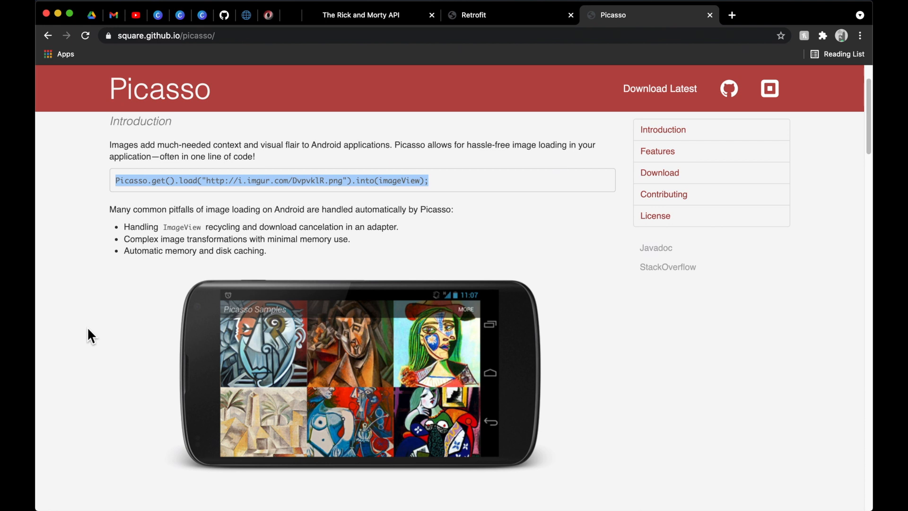
{"action": "mouse_move", "coordinate": [97, 329]}
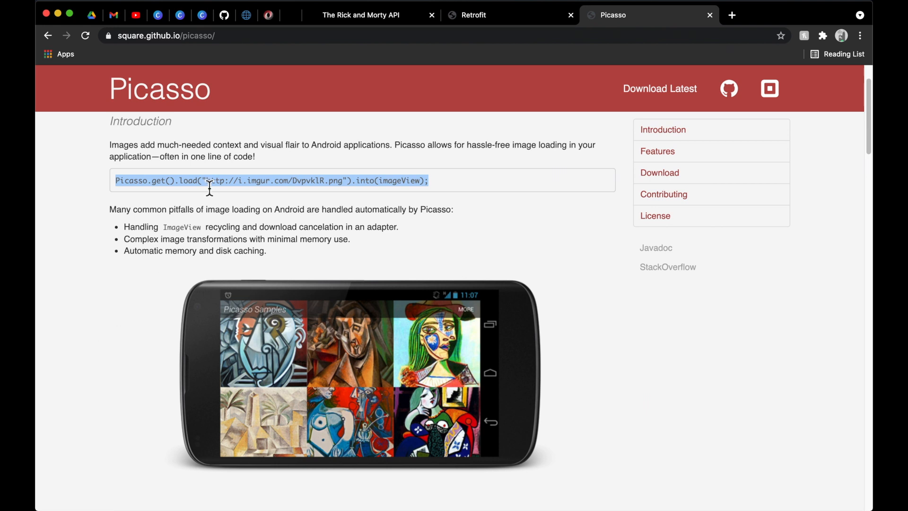
{"action": "mouse_move", "coordinate": [225, 227]}
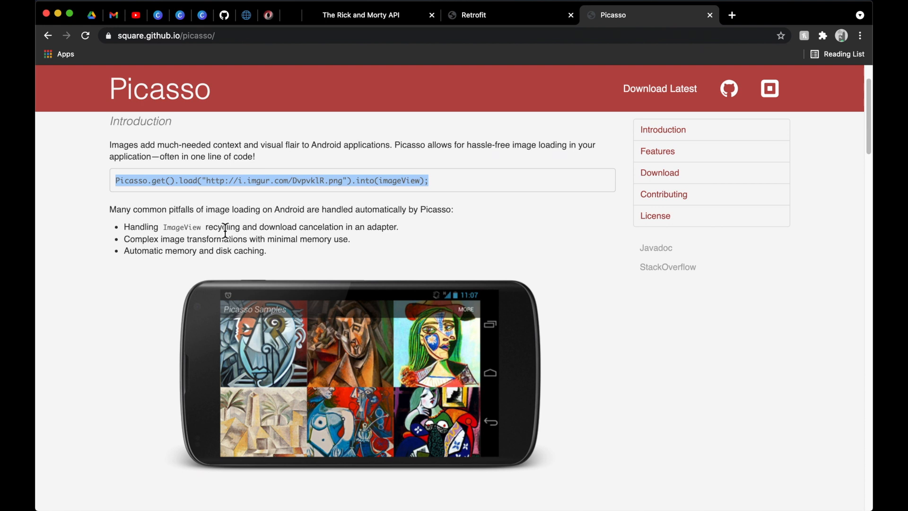
{"action": "mouse_move", "coordinate": [145, 320]}
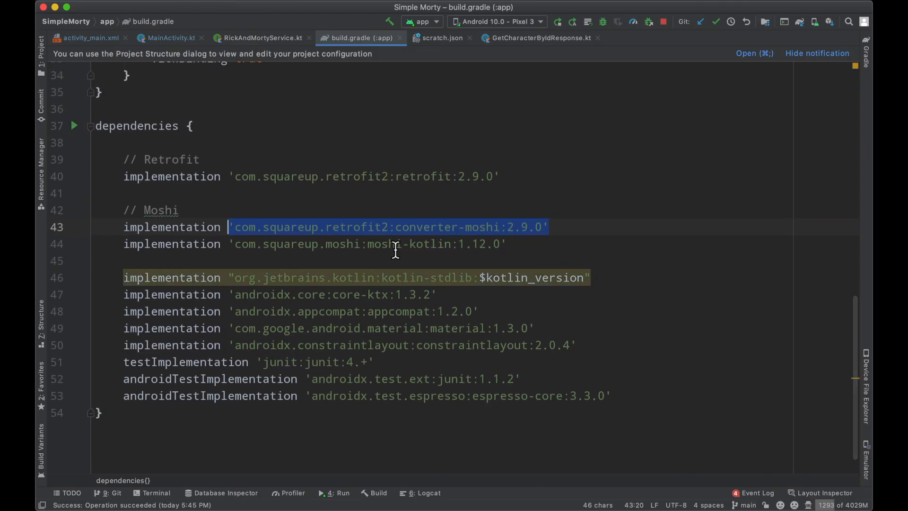
Step: Add a // Picasso comment and implementation 'com.squareup.picasso:picasso:2.8' to the app Gradle dependencies
{"action": "key", "text": "enter"}
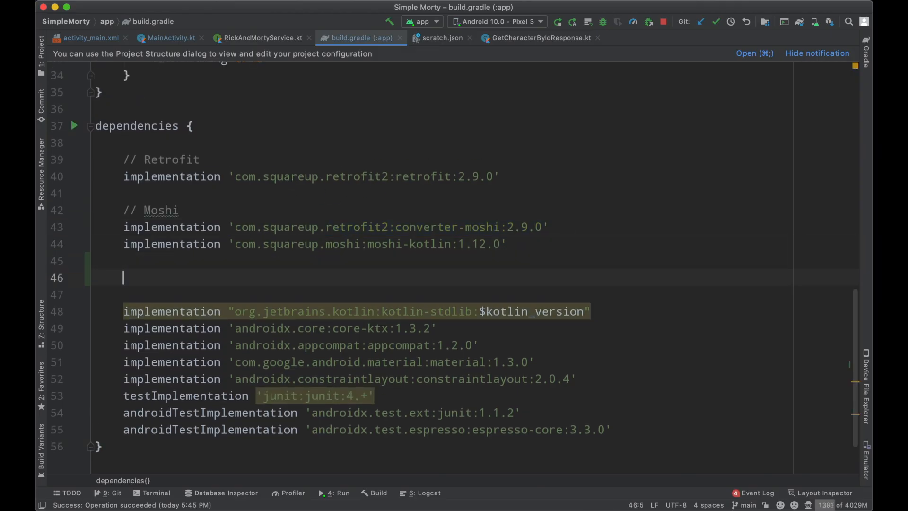
{"action": "type", "text": "// Picasso"}
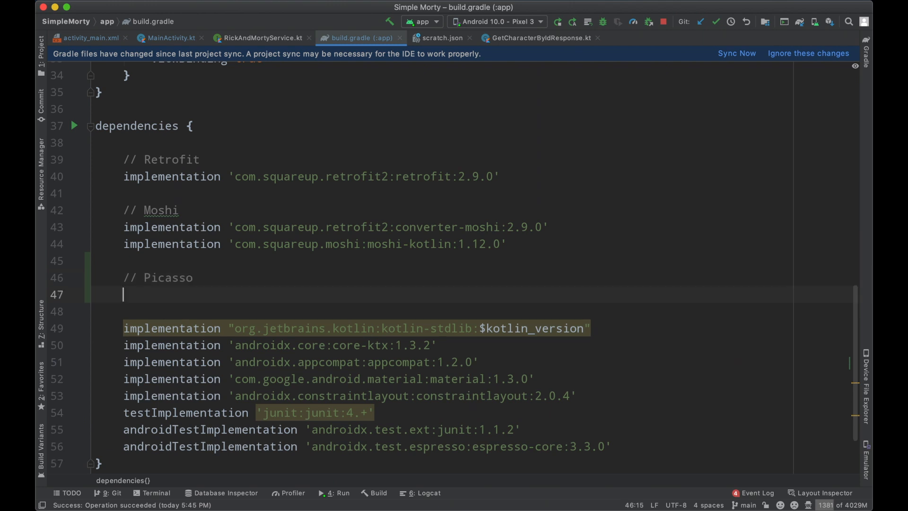
{"action": "type", "text": "implementation 'com.squareup.picasso:picasso:(insert latest version)'"}
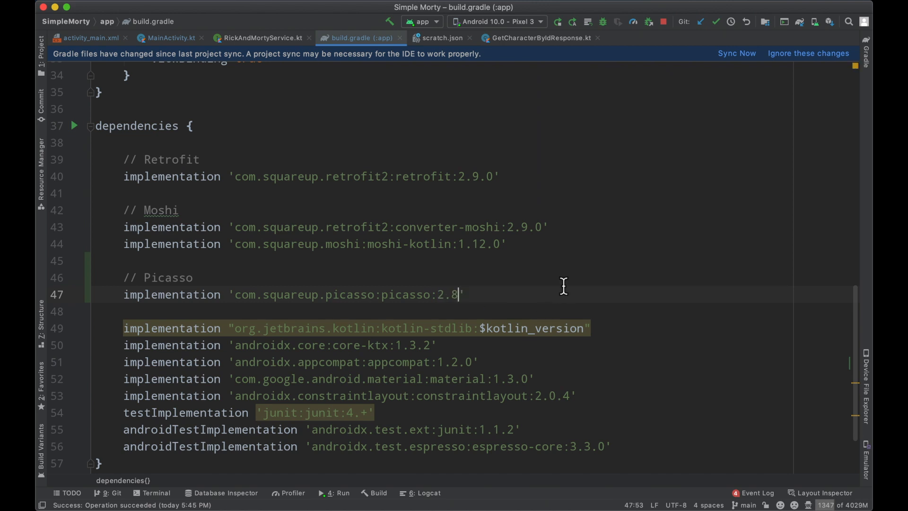
{"action": "left_click", "coordinate": [735, 52]}
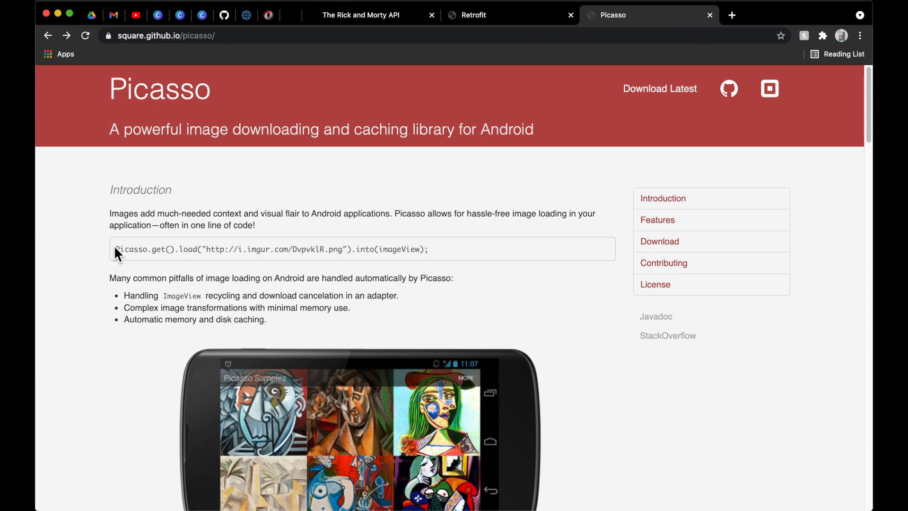
Step: Select the Picasso.get().load(...).into(imageView) one-line example in the Introduction
{"action": "left_click_drag", "start_coordinate": [116, 249], "coordinate": [180, 249]}
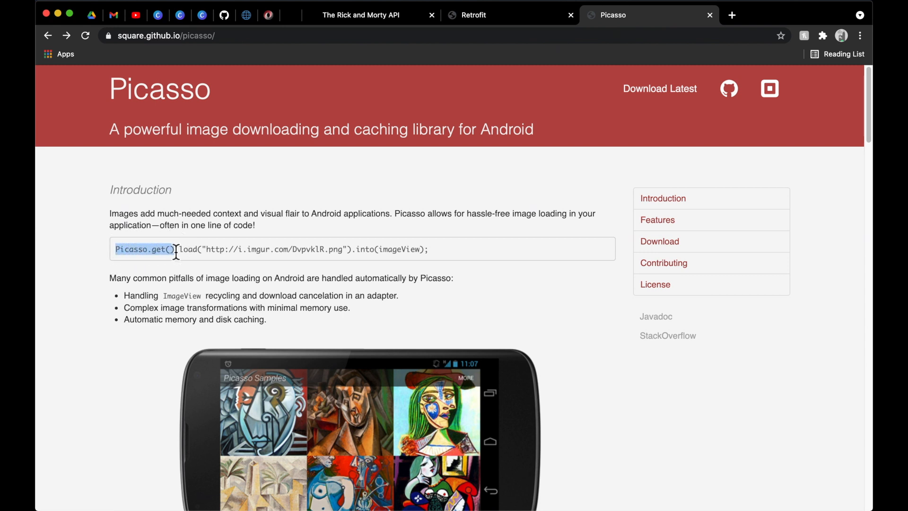
{"action": "mouse_move", "coordinate": [168, 277]}
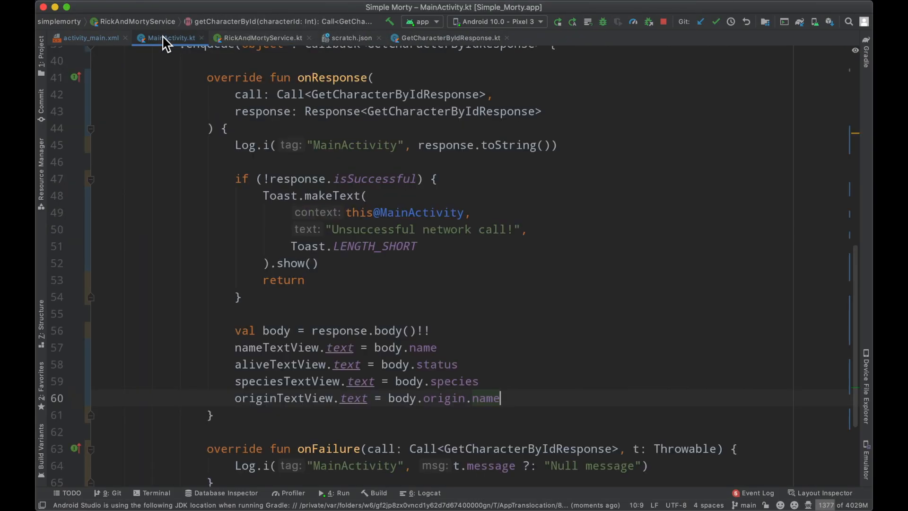
Step: Add Picasso.get().load(body.image).into(headerImageView) in onResponse, importing Picasso
{"action": "type", "text": "Picasso.get().load(\"http://i.imgur.com/DvpvklR.png\").into(imageView);"}
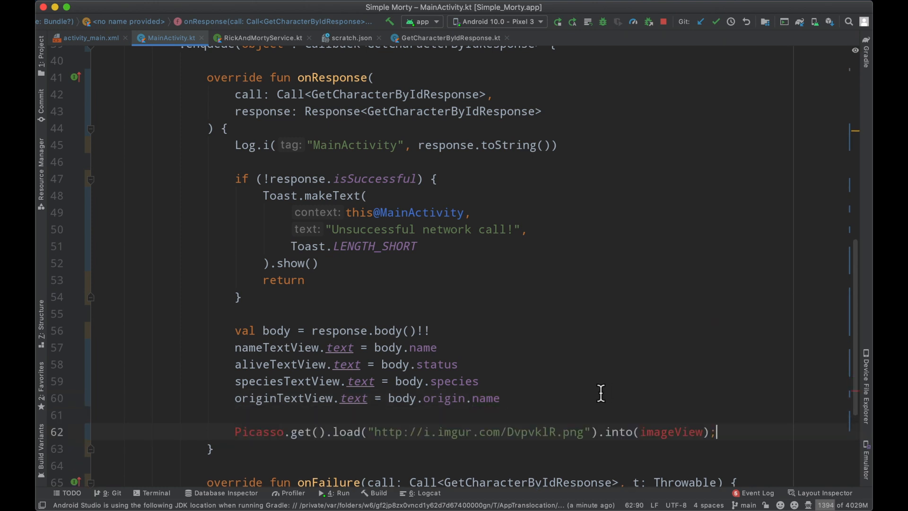
{"action": "key", "text": "Alt+Enter"}
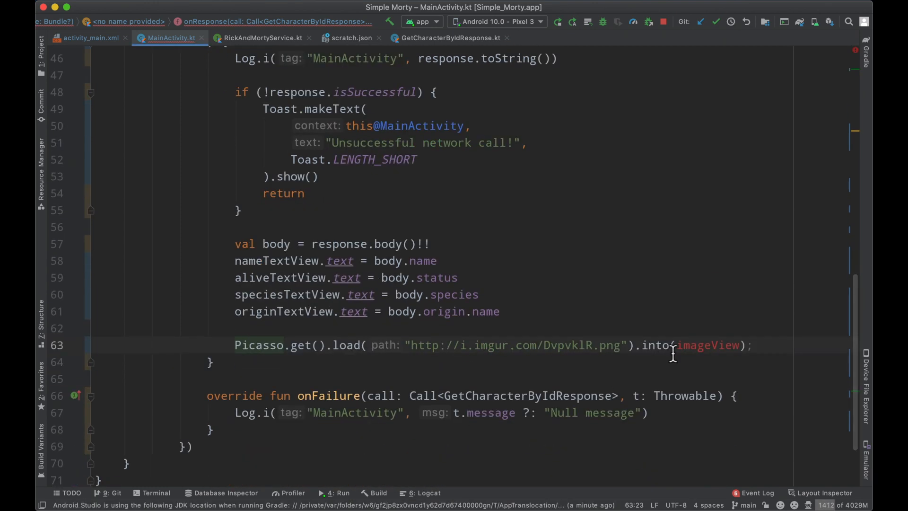
{"action": "type", "text": "hea"}
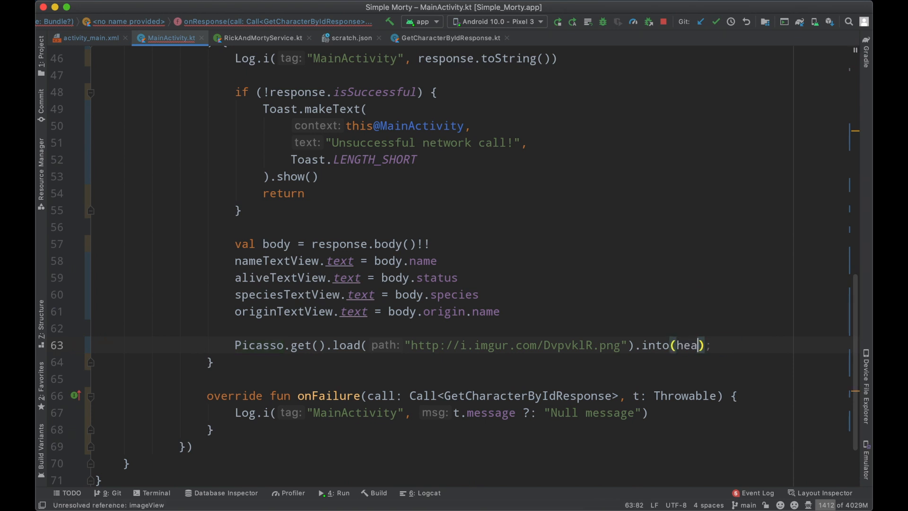
{"action": "type", "text": "headerImageView"}
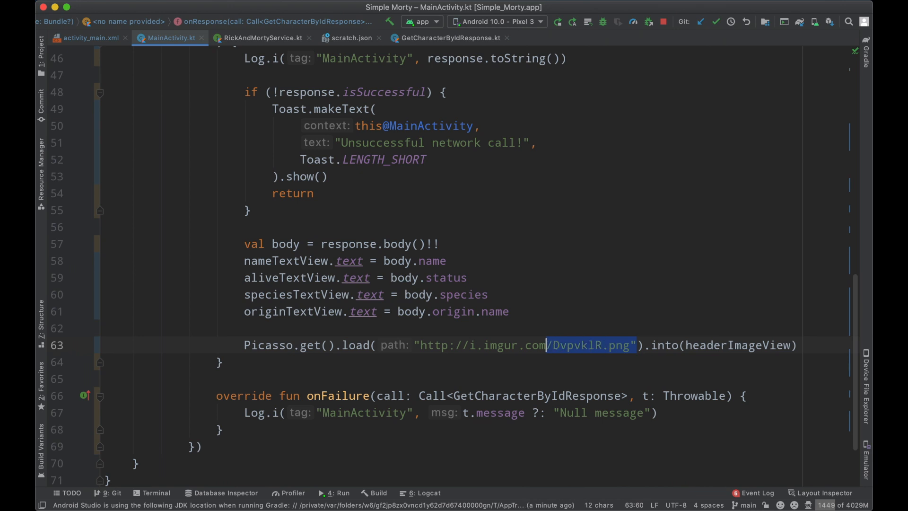
{"action": "type", "text": "body.image"}
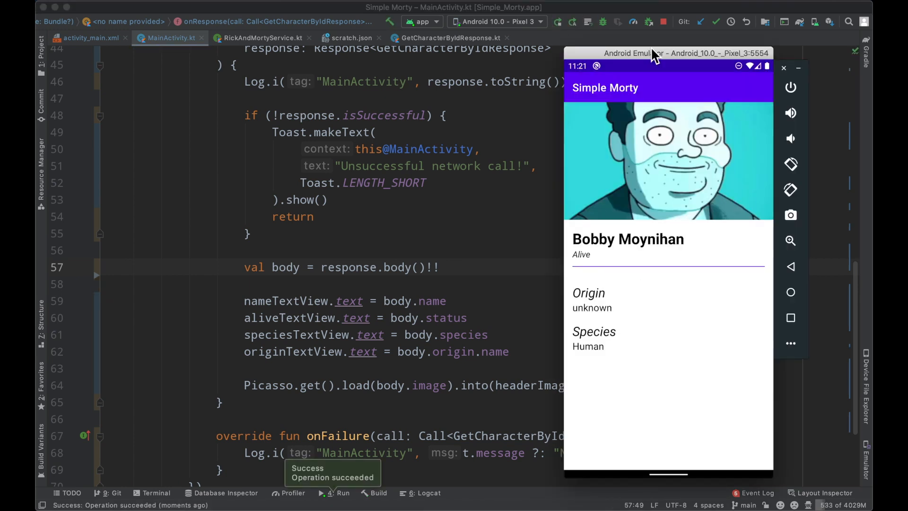
{"action": "mouse_move", "coordinate": [753, 246]}
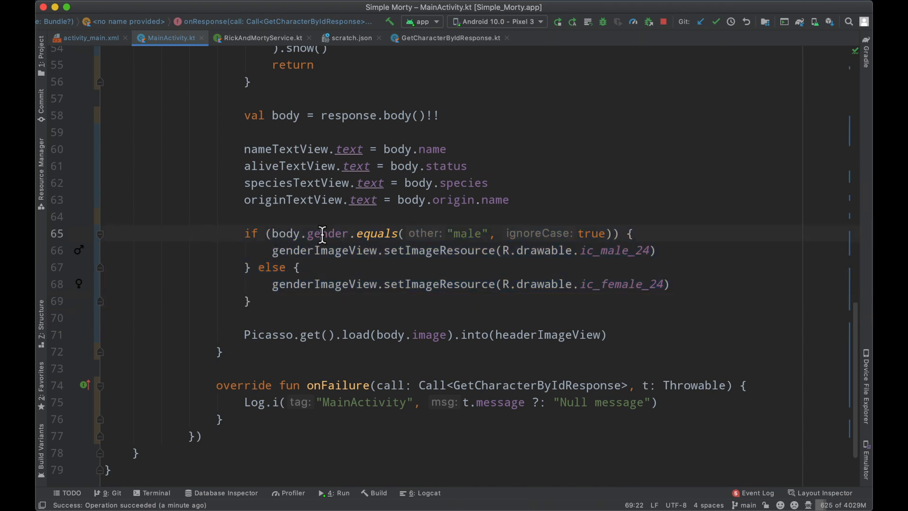
Step: Review the body.gender condition that sets ic_male_24 or ic_female_24 on genderImageView
{"action": "double_click", "coordinate": [375, 232]}
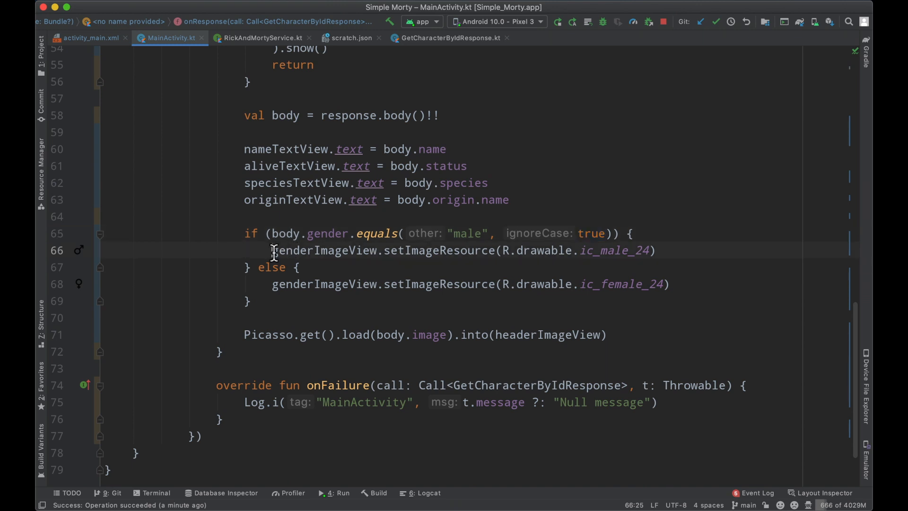
{"action": "double_click", "coordinate": [615, 250]}
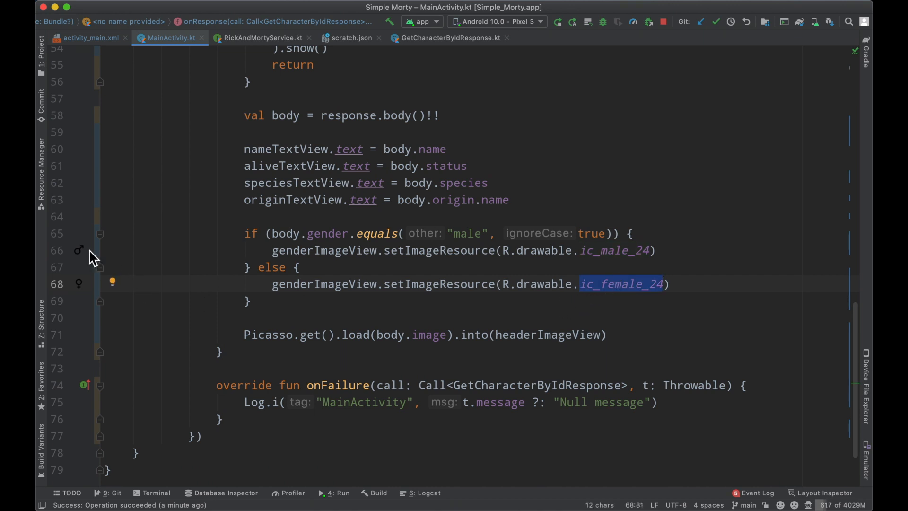
{"action": "mouse_move", "coordinate": [81, 283]}
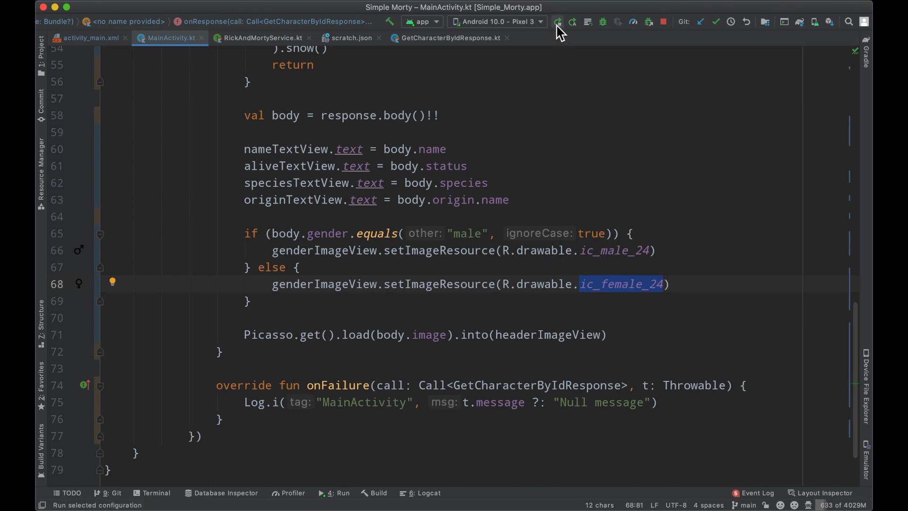
Step: Run the app so the emulator shows Bobby Moynihan's card with the male icon
{"action": "left_click", "coordinate": [557, 21]}
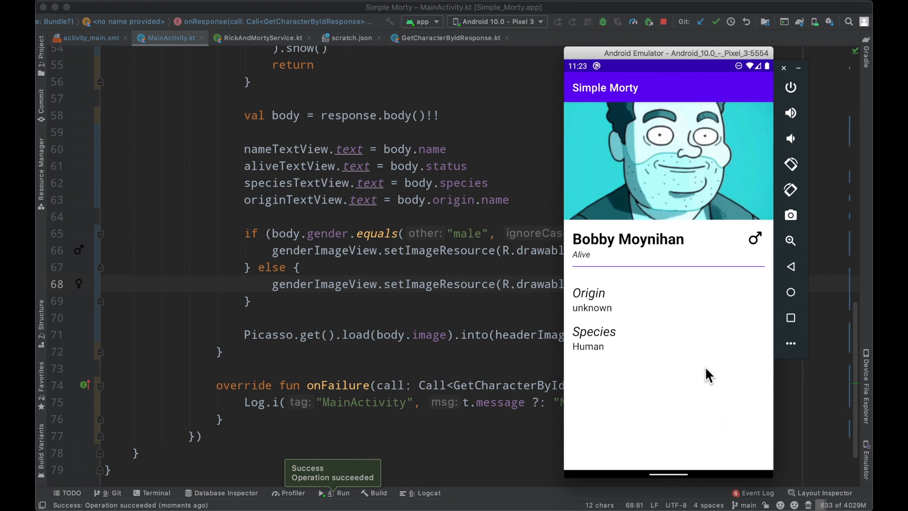
{"action": "mouse_move", "coordinate": [677, 183]}
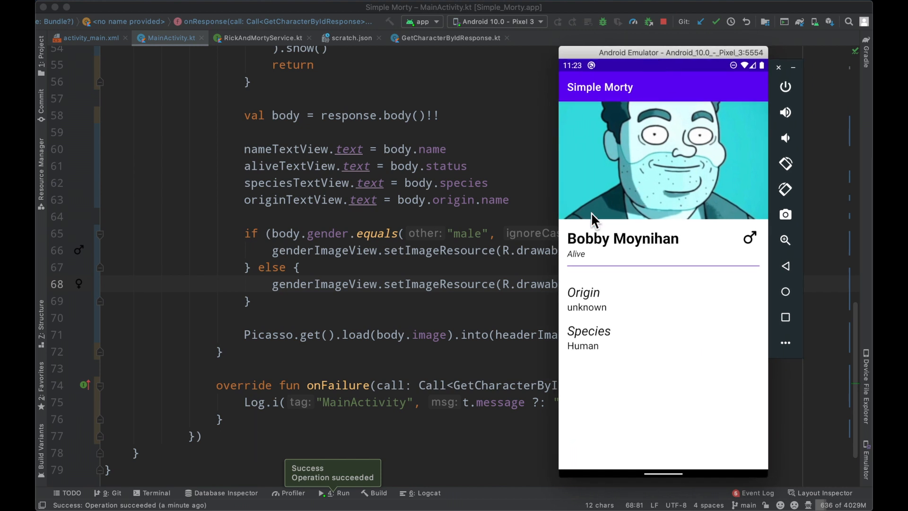
{"action": "mouse_move", "coordinate": [379, 277]}
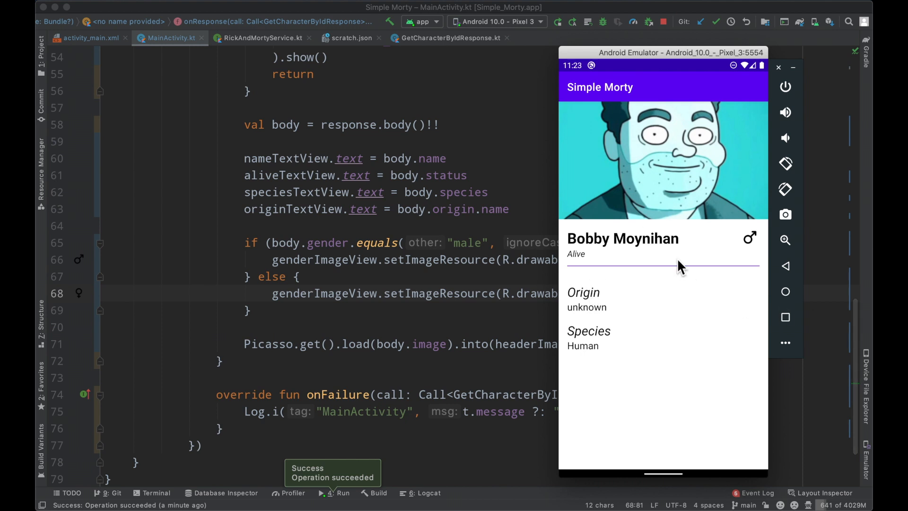
{"action": "mouse_move", "coordinate": [660, 254]}
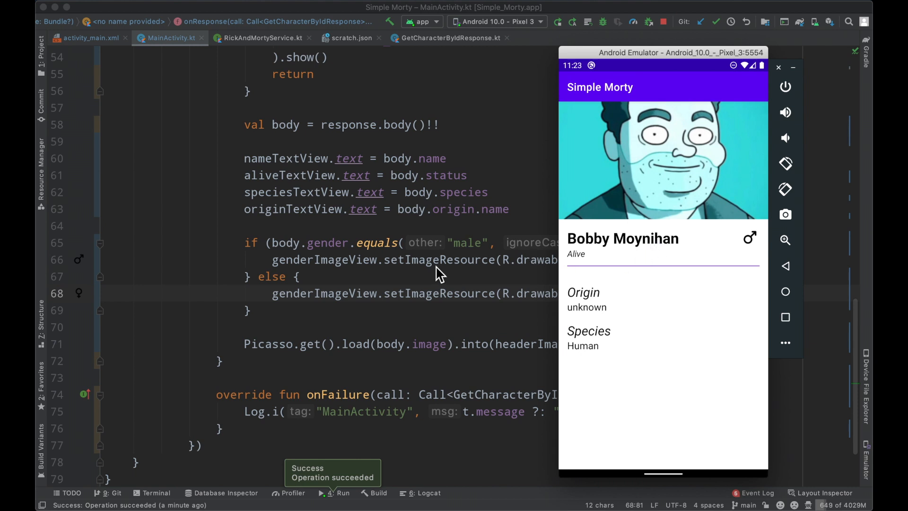
{"action": "mouse_move", "coordinate": [654, 308]}
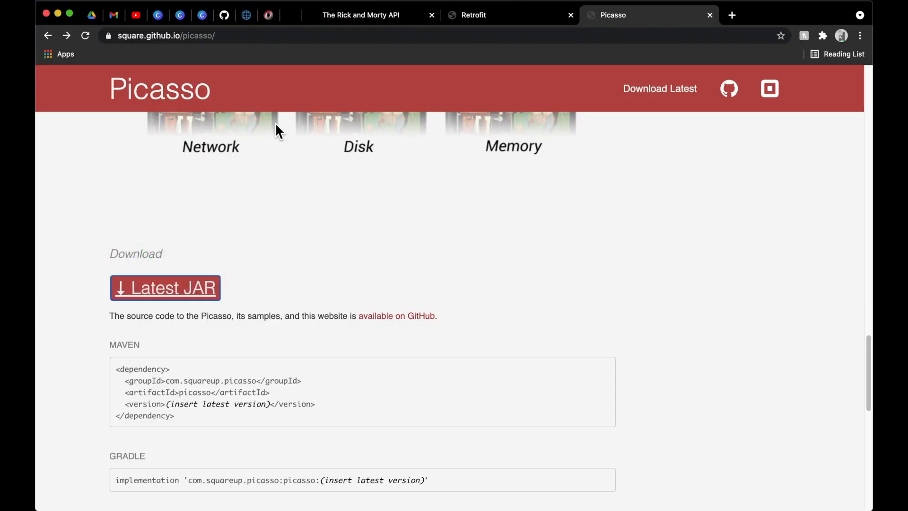
Step: Switch Chrome to the Rick and Morty API page listing Bobby Moynihan first
{"action": "left_click", "coordinate": [361, 14]}
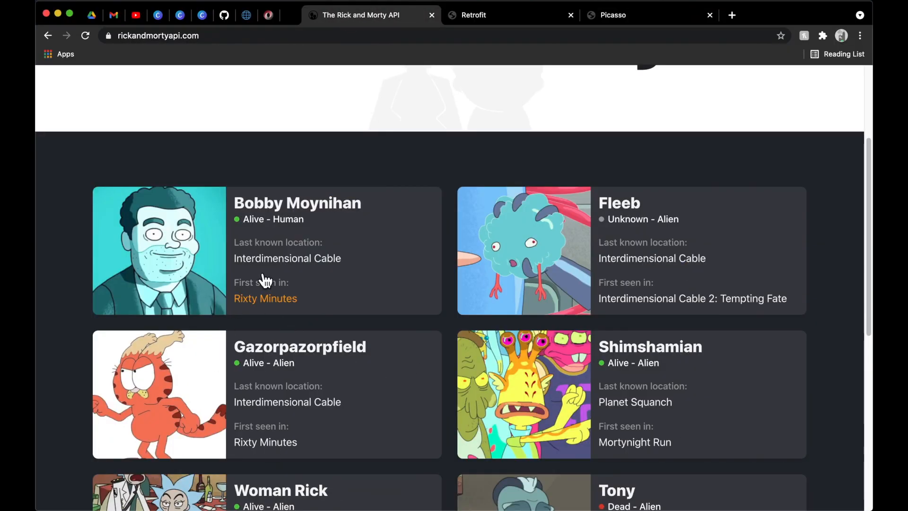
{"action": "mouse_move", "coordinate": [162, 240]}
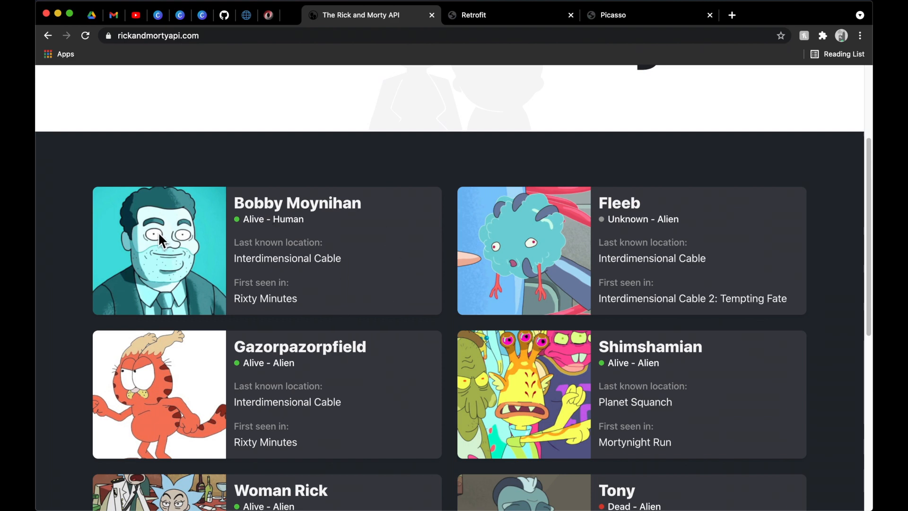
{"action": "mouse_move", "coordinate": [431, 184]}
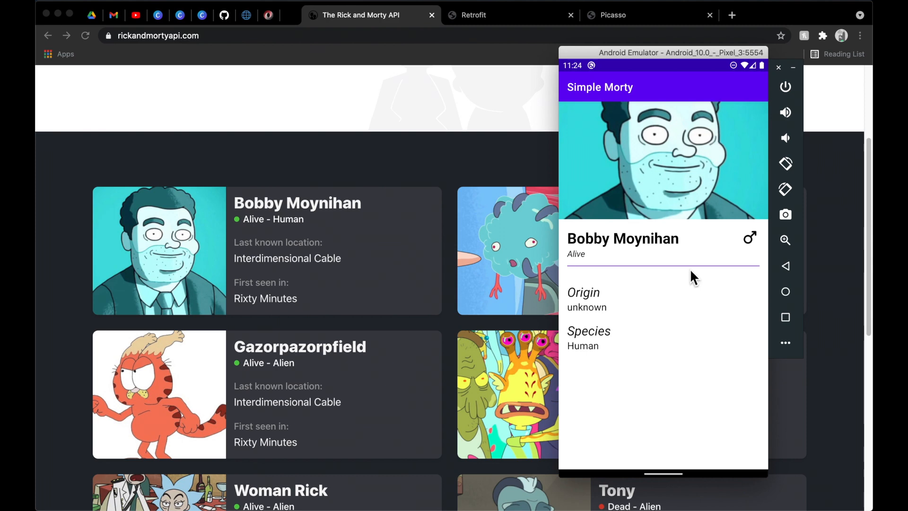
{"action": "mouse_move", "coordinate": [711, 256]}
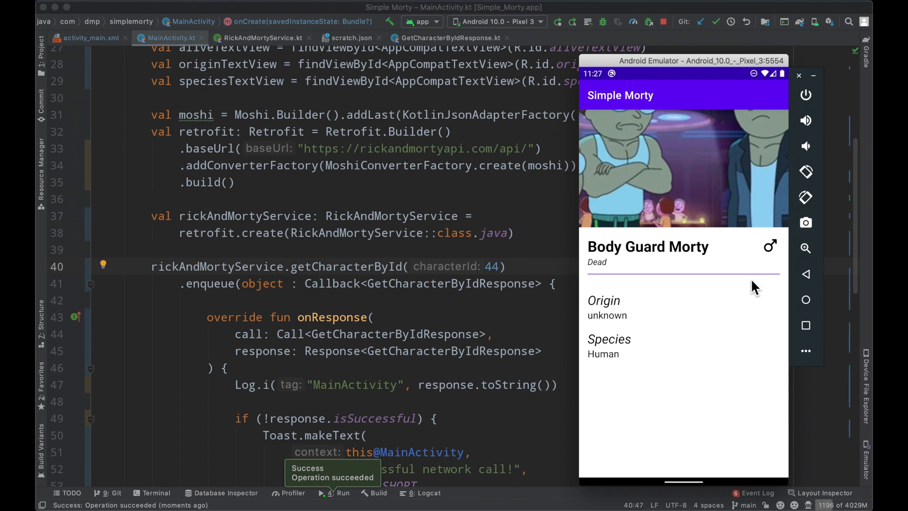
{"action": "mouse_move", "coordinate": [768, 188]}
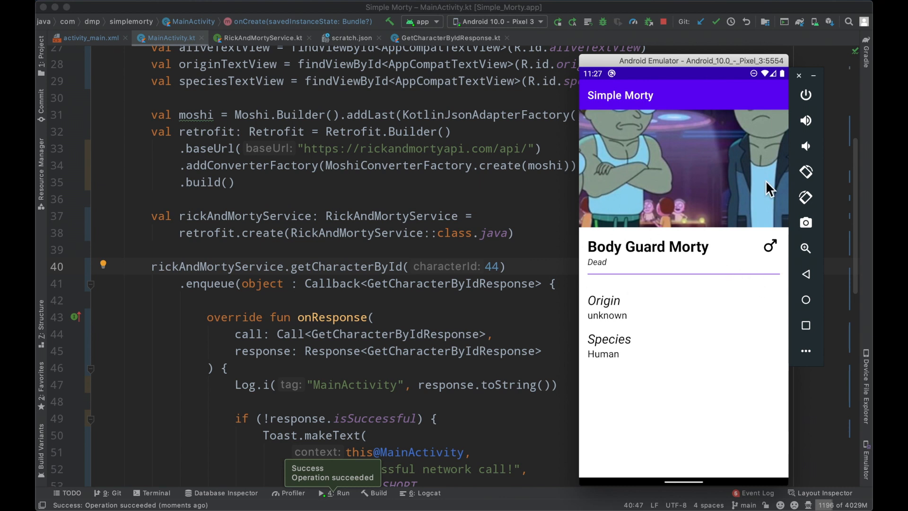
{"action": "mouse_move", "coordinate": [660, 278]}
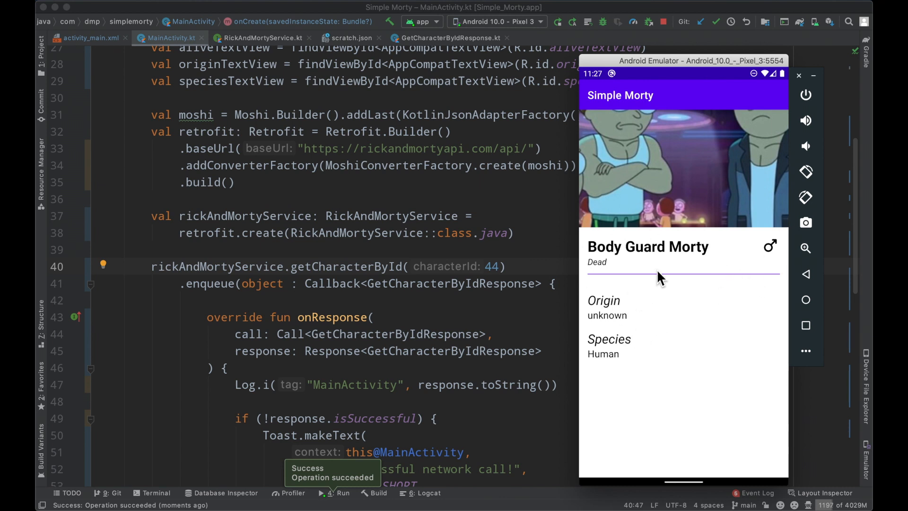
{"action": "mouse_move", "coordinate": [692, 178]}
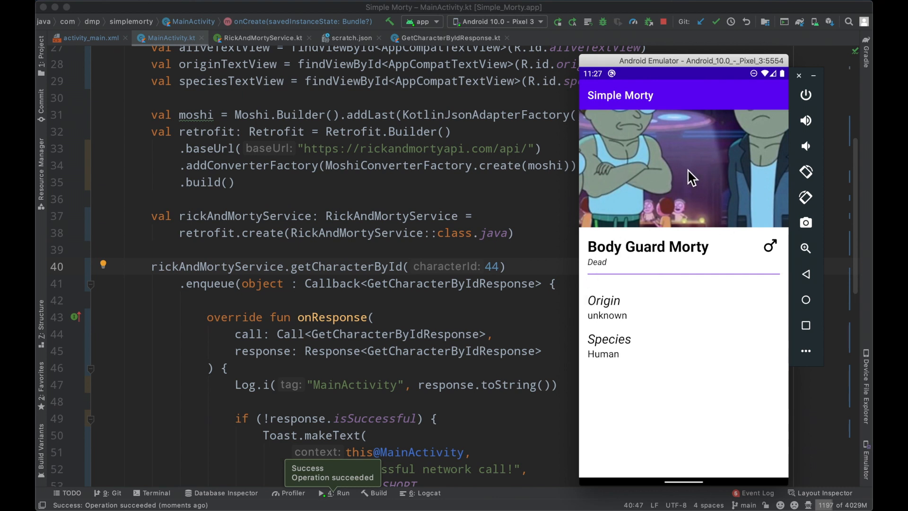
{"action": "mouse_move", "coordinate": [602, 151]}
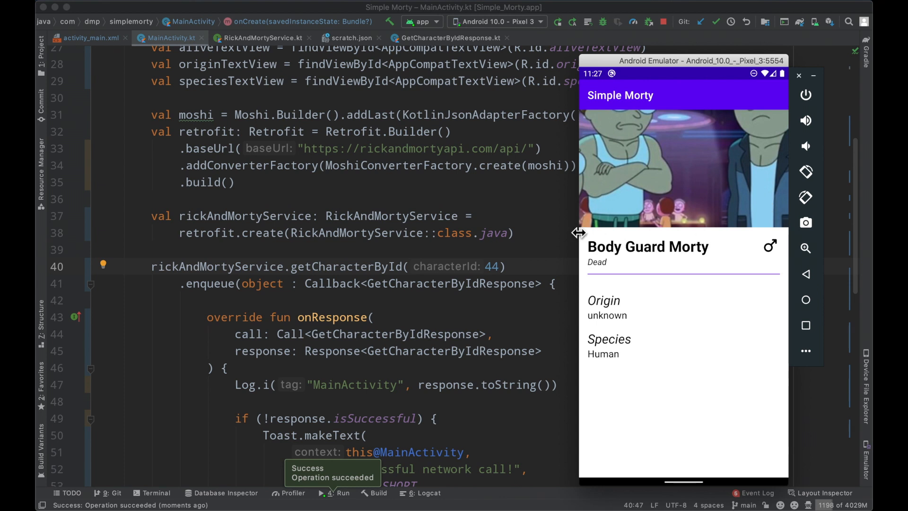
{"action": "mouse_move", "coordinate": [674, 178]}
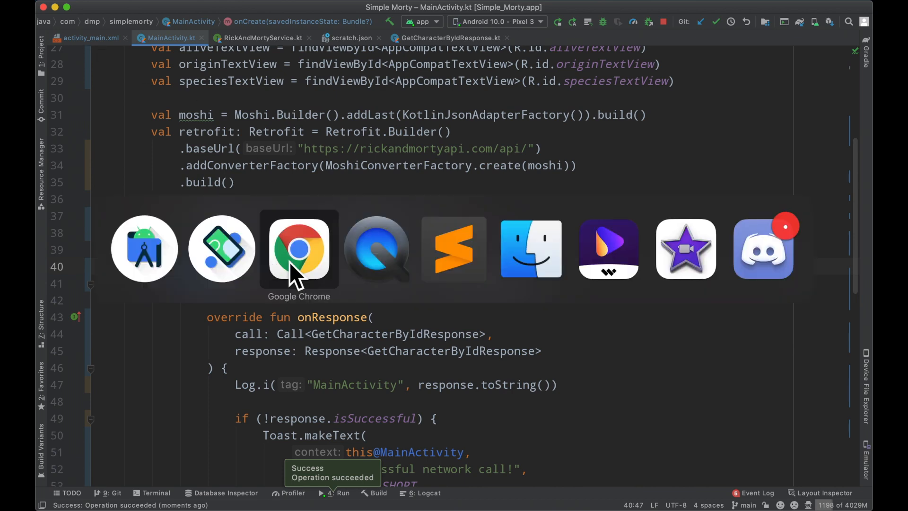
Step: Review the API character cards in Chrome, then bring the emulator back in front
{"action": "left_click", "coordinate": [299, 250]}
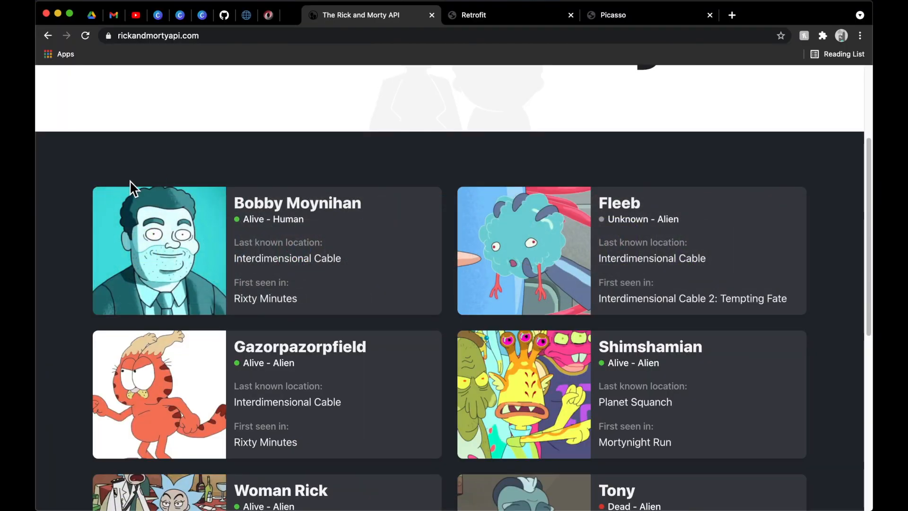
{"action": "mouse_move", "coordinate": [99, 362]}
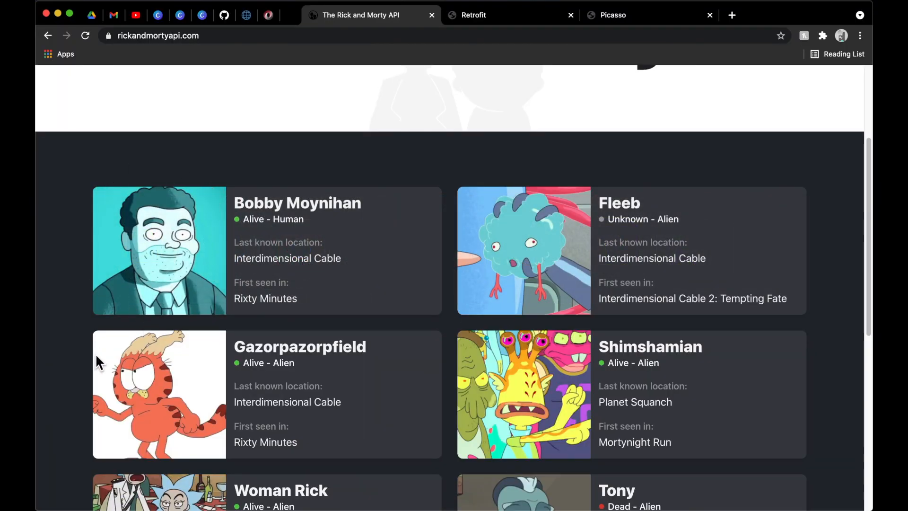
{"action": "mouse_move", "coordinate": [515, 273]}
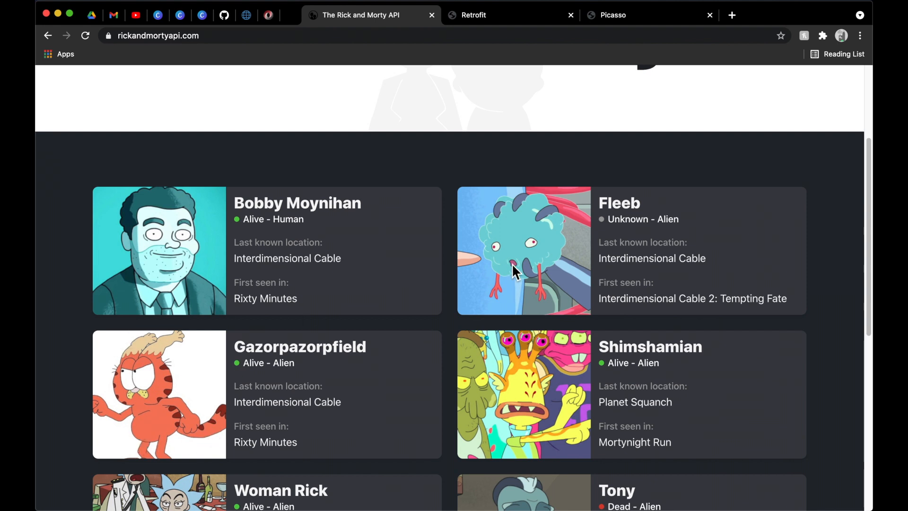
{"action": "mouse_move", "coordinate": [452, 297]}
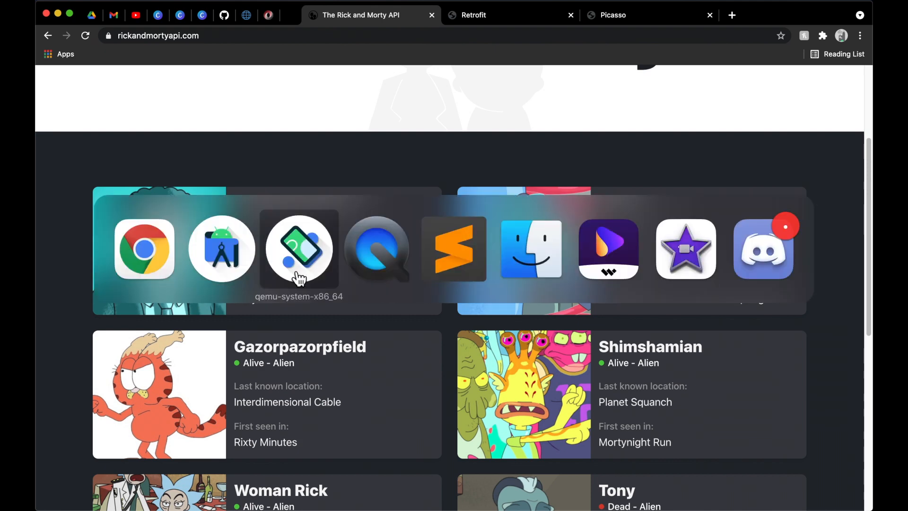
{"action": "left_click", "coordinate": [299, 249]}
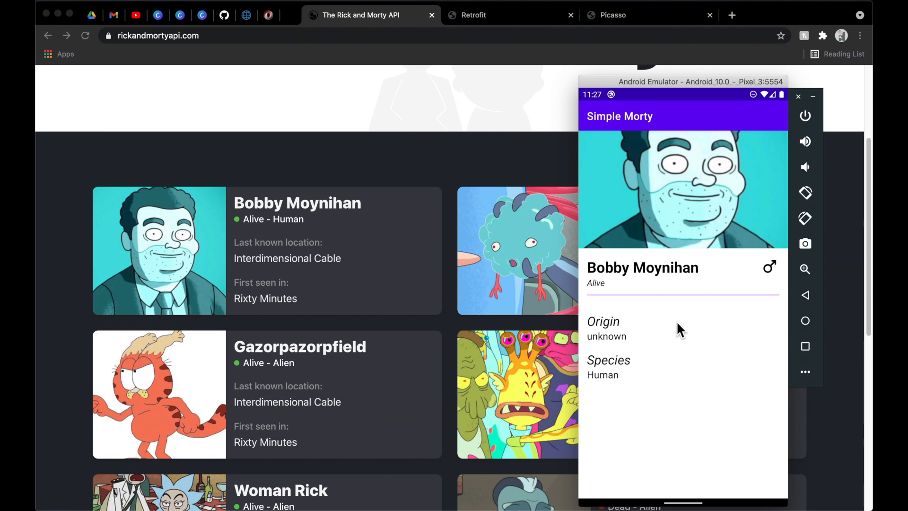
{"action": "mouse_move", "coordinate": [369, 304]}
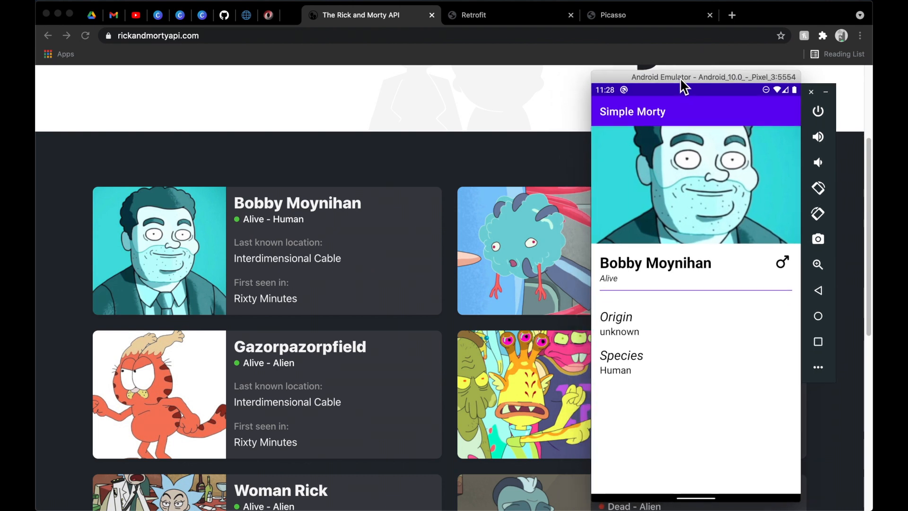
Step: Move the emulator window slightly left and up beside the API page
{"action": "left_click_drag", "start_coordinate": [713, 77], "coordinate": [699, 55]}
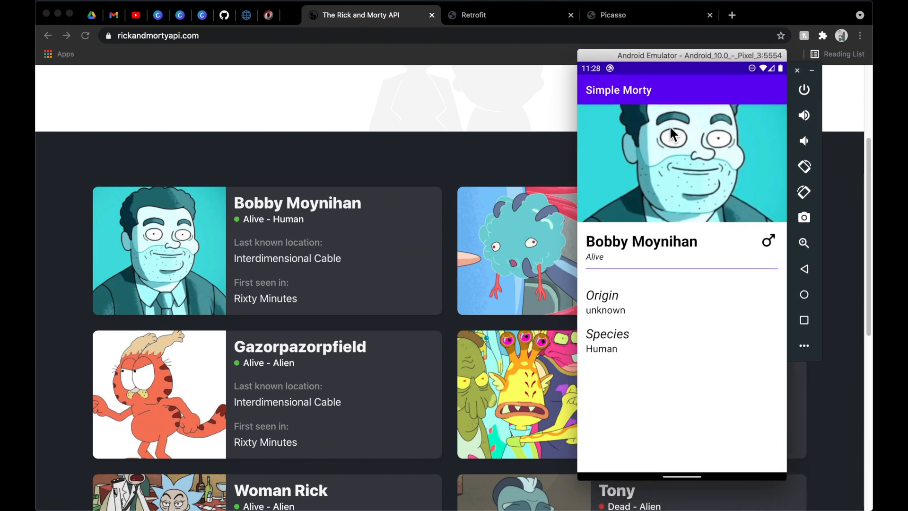
{"action": "mouse_move", "coordinate": [670, 141]}
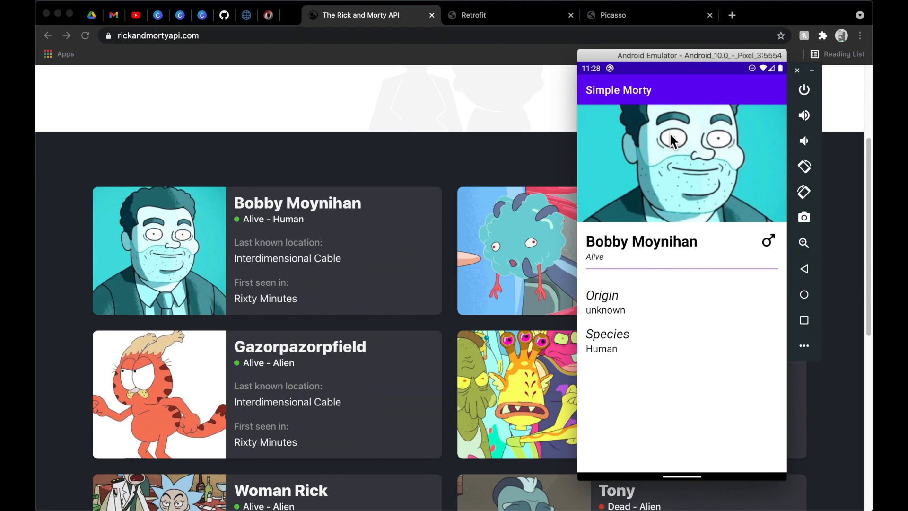
{"action": "mouse_move", "coordinate": [682, 372]}
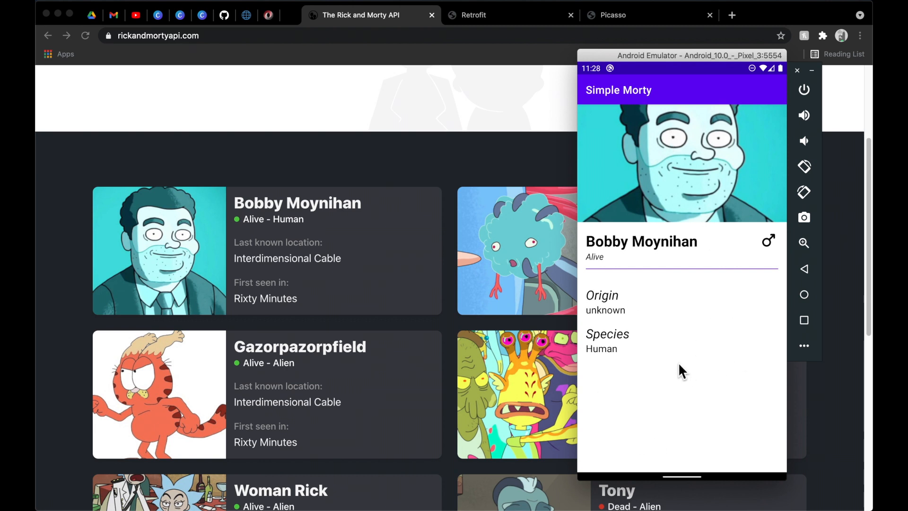
{"action": "mouse_move", "coordinate": [702, 298]}
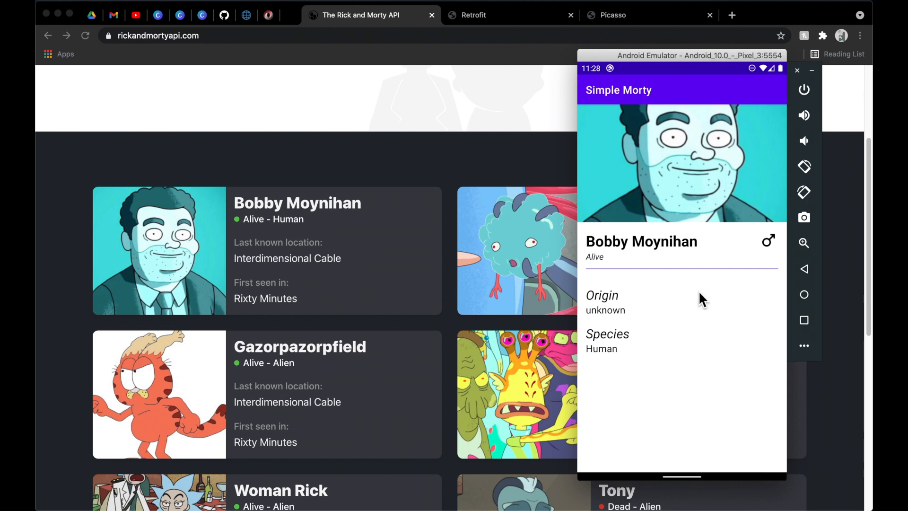